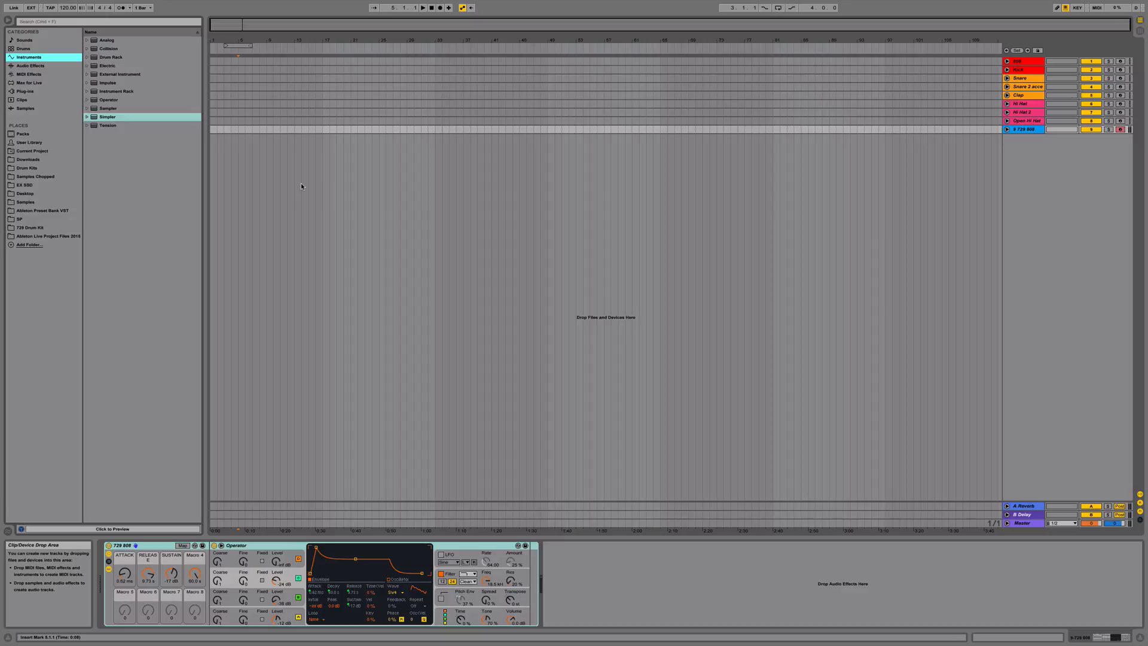
{"action": "mouse_move", "coordinate": [260, 196]}
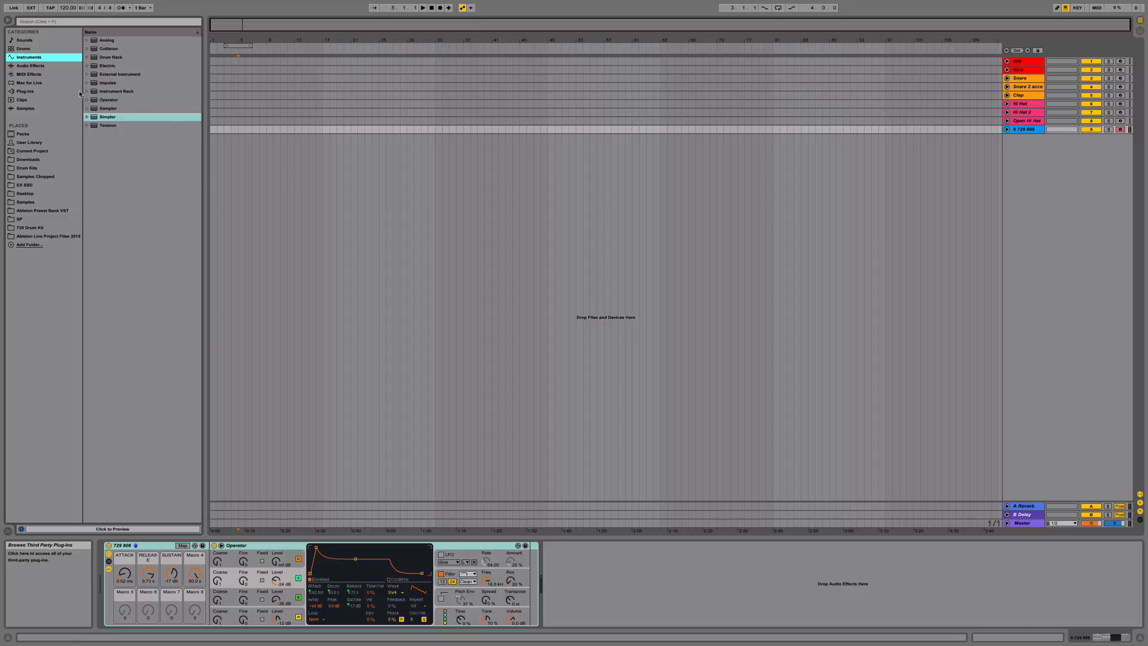
{"action": "mouse_move", "coordinate": [1090, 176]}
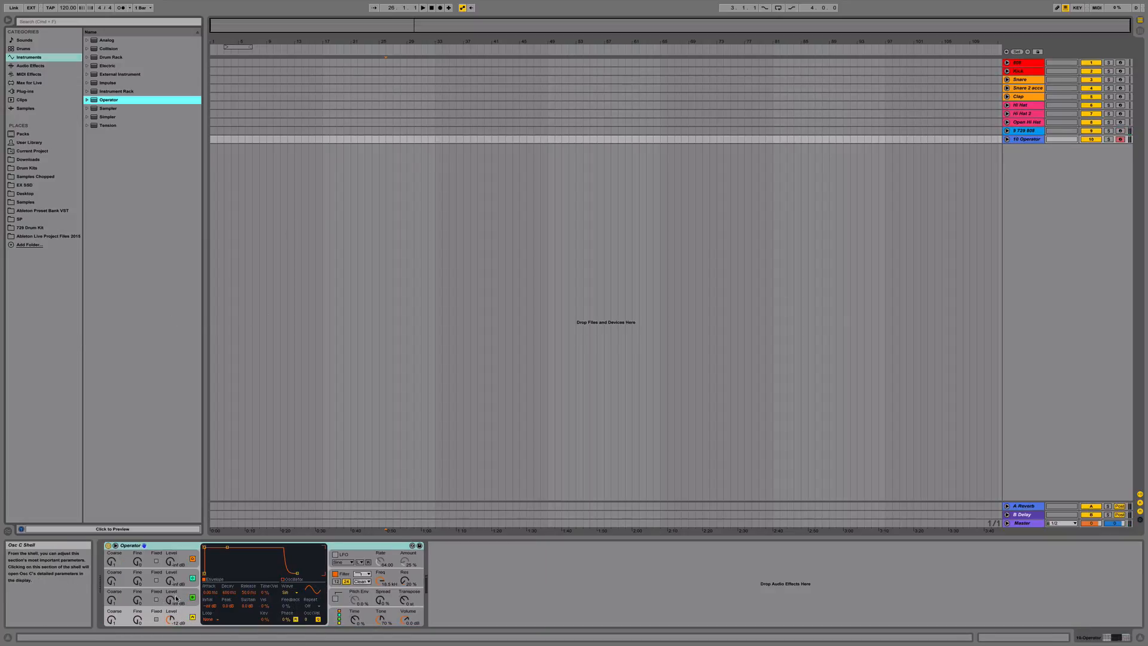
{"action": "mouse_move", "coordinate": [173, 597]}
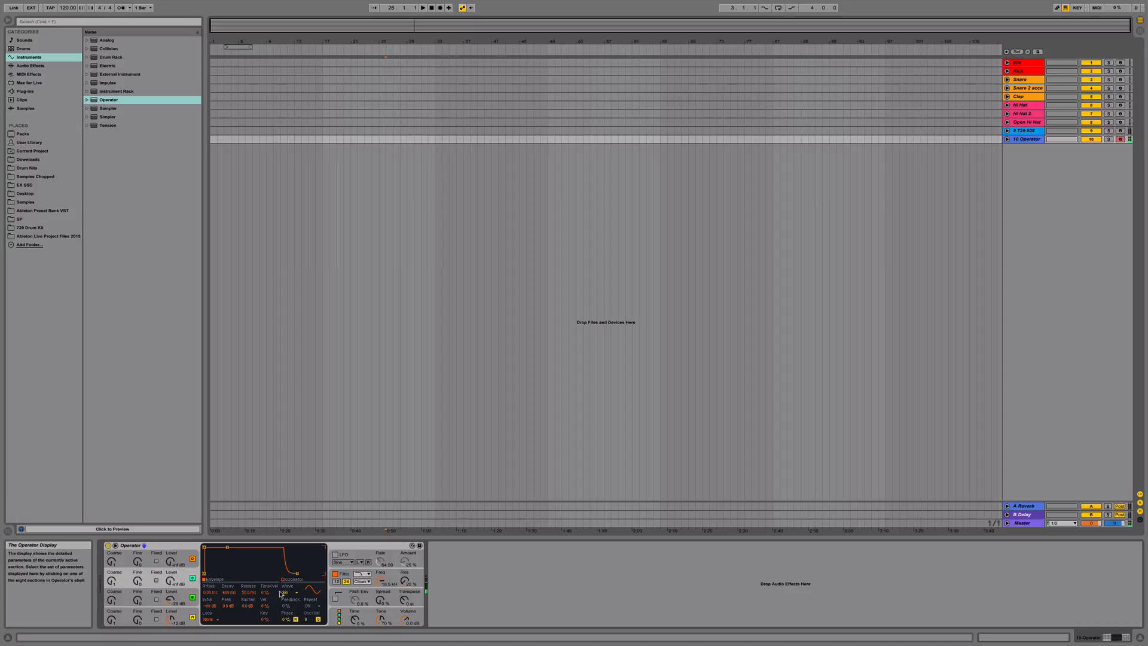
Step: Show the new Operator's oscillator settings and bring up the device's grouping options
{"action": "left_click", "coordinate": [289, 592]}
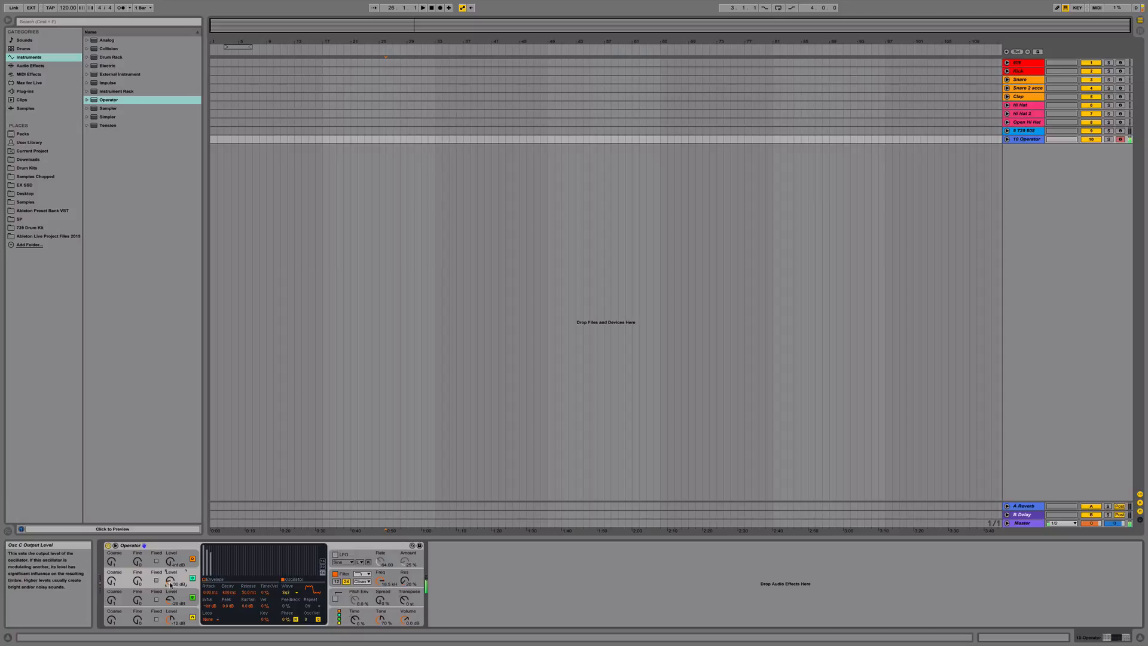
{"action": "right_click", "coordinate": [130, 545]}
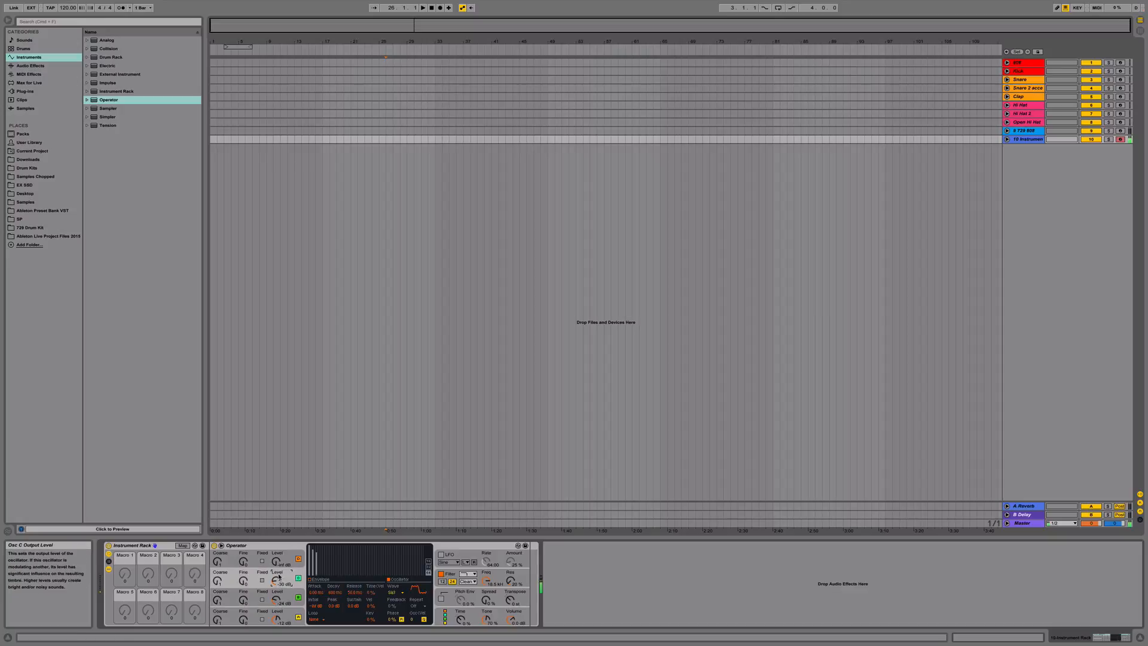
Step: Switch the Operator oscillator's waveform from sine to Saw and inspect its partials
{"action": "left_click", "coordinate": [399, 593]}
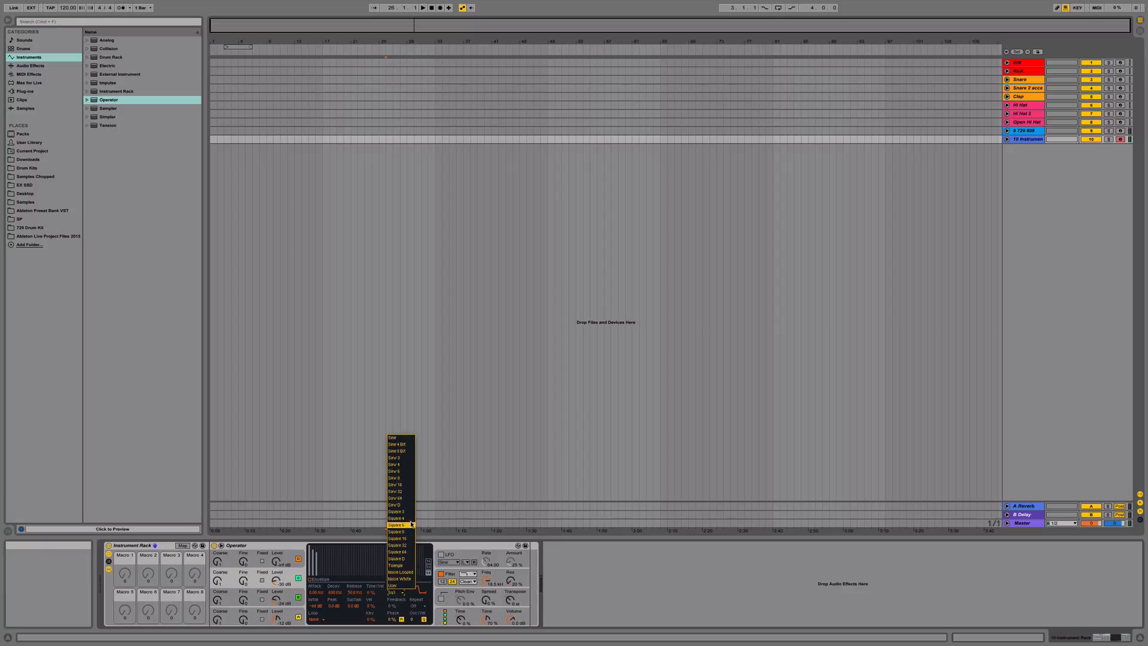
{"action": "mouse_move", "coordinate": [398, 490]}
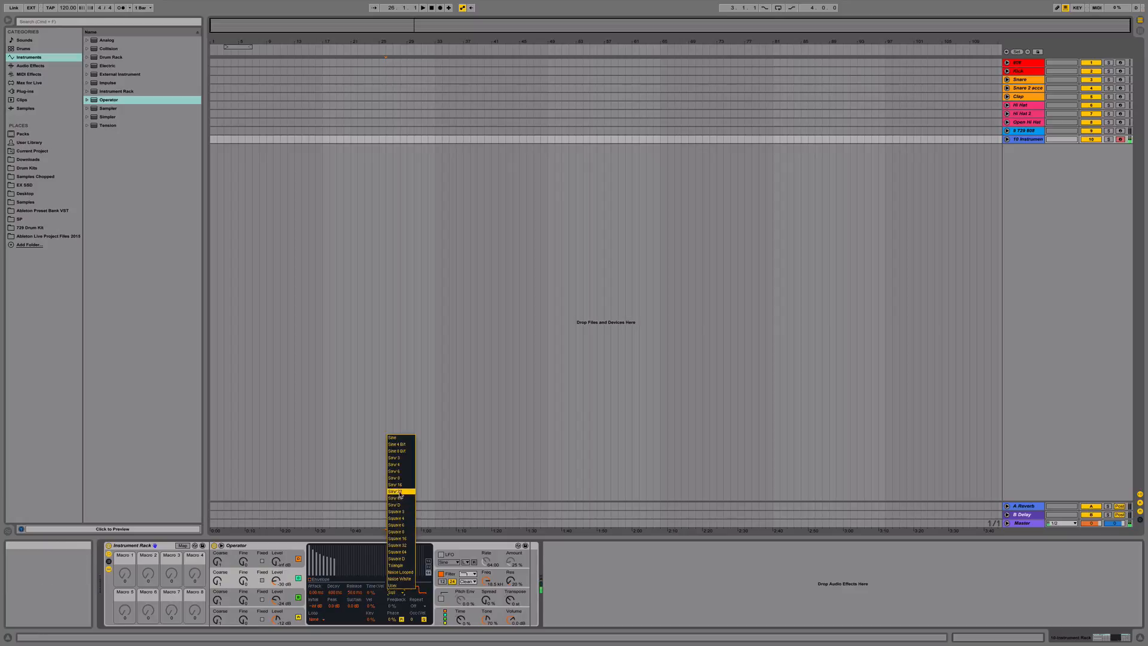
{"action": "left_click", "coordinate": [395, 490]}
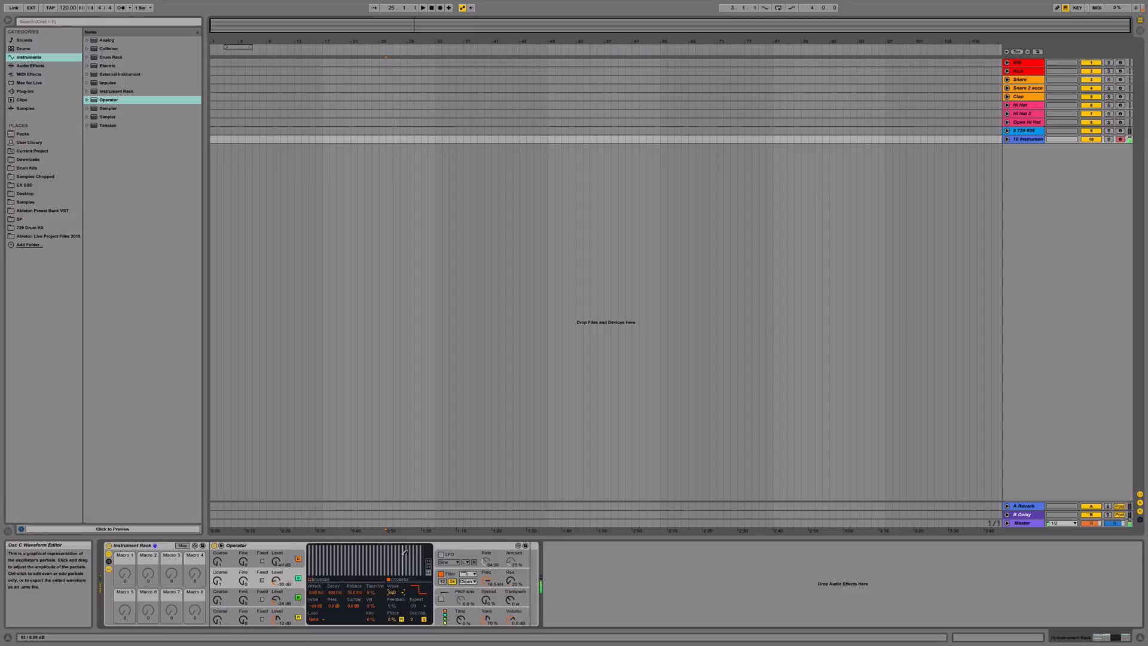
{"action": "left_click", "coordinate": [399, 560]}
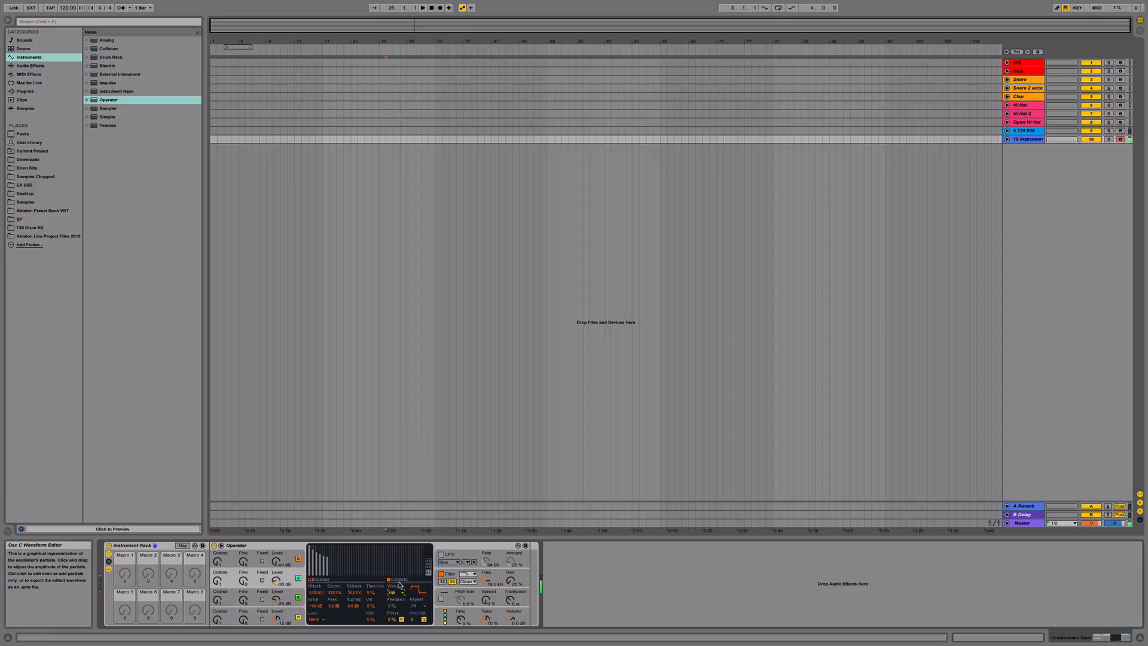
{"action": "left_click", "coordinate": [399, 592]}
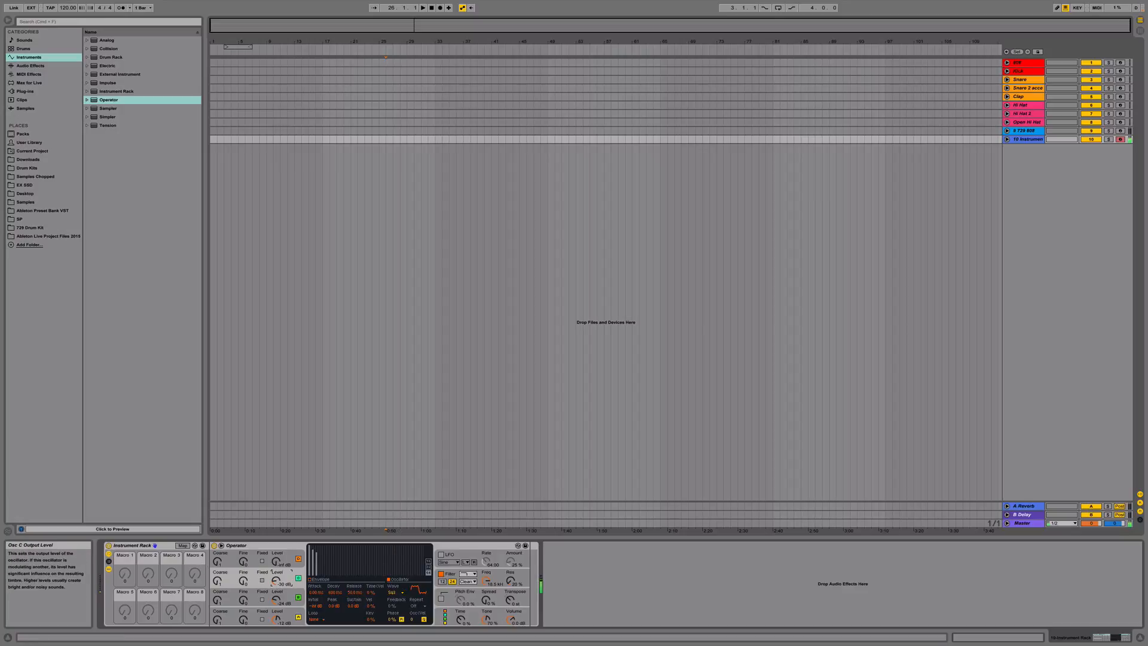
{"action": "mouse_move", "coordinate": [277, 581]}
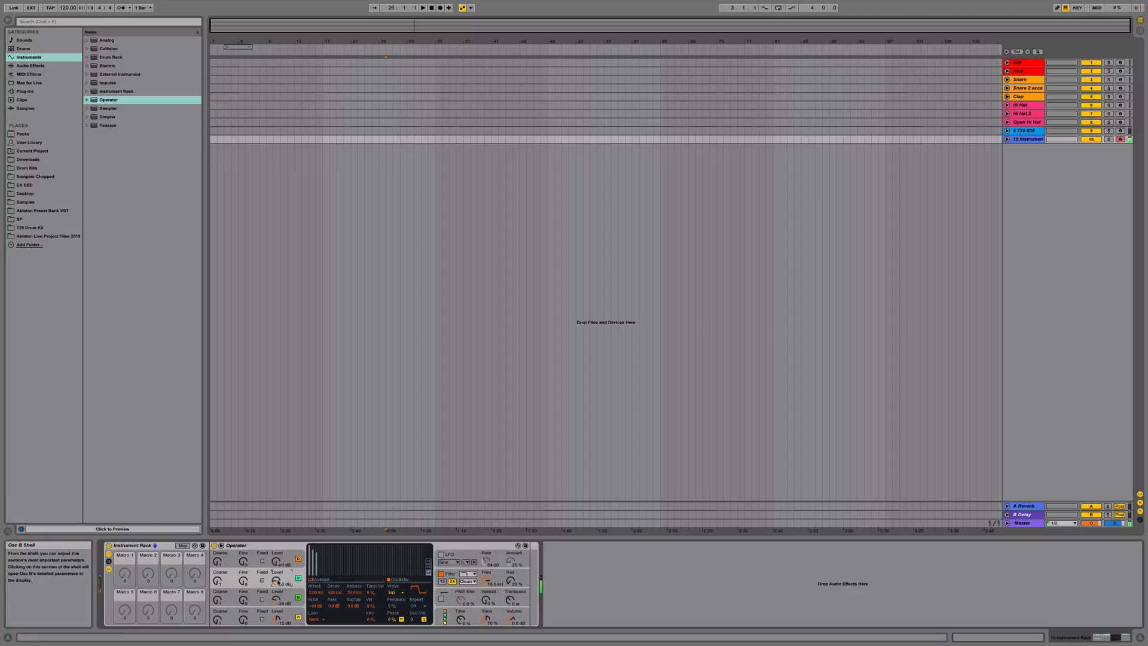
{"action": "mouse_move", "coordinate": [277, 580]}
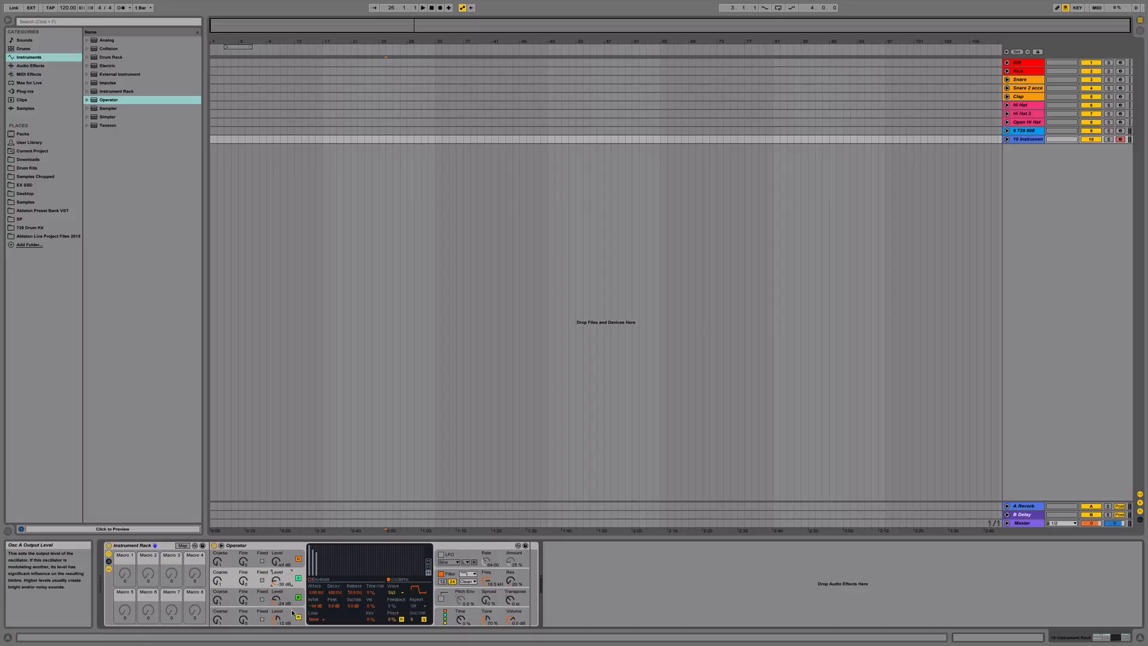
Step: Map oscillators A, B and C attack to Macro 1, release to Macro 3, and sustain to Macro 4
{"action": "right_click", "coordinate": [298, 619]}
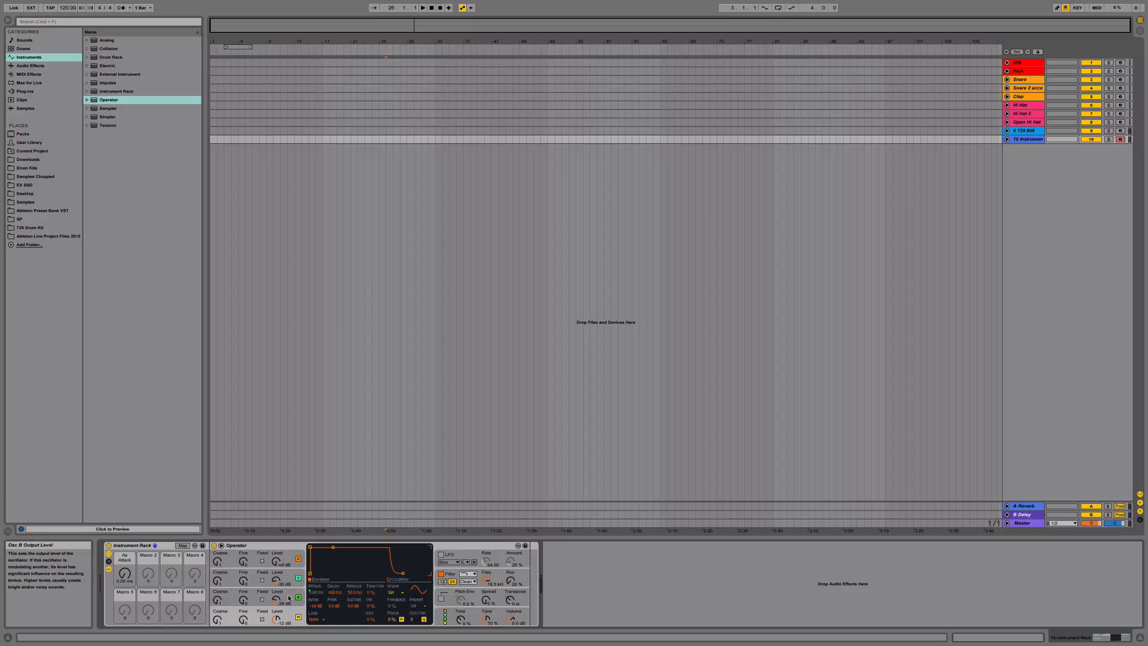
{"action": "right_click", "coordinate": [315, 598]}
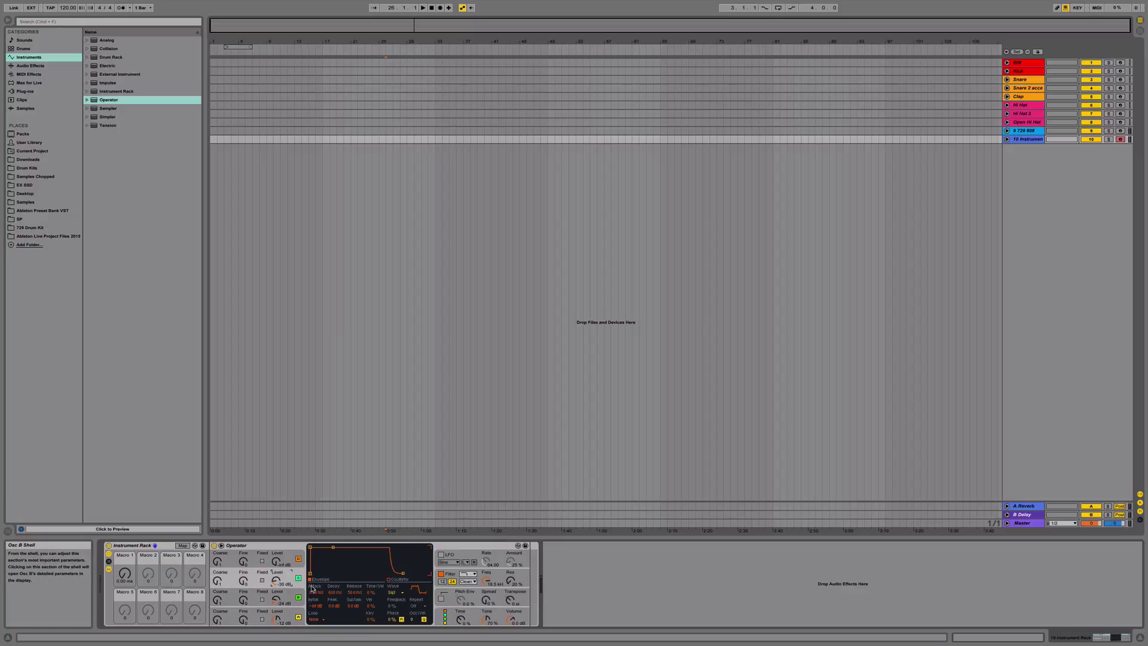
{"action": "right_click", "coordinate": [313, 585]}
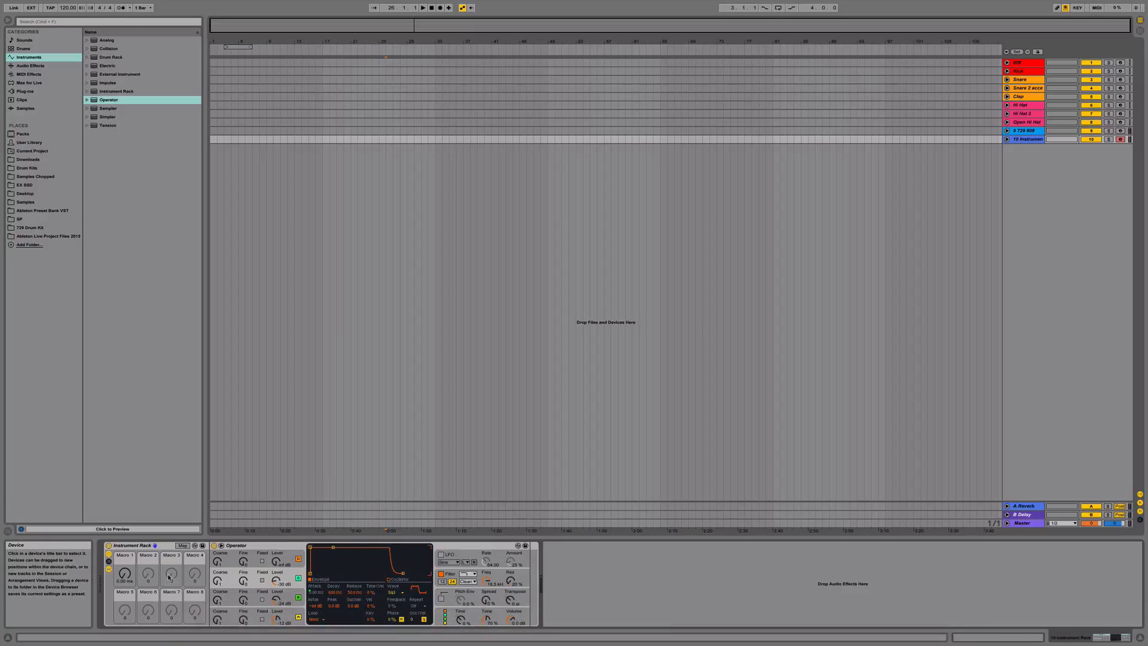
{"action": "mouse_move", "coordinate": [336, 591]}
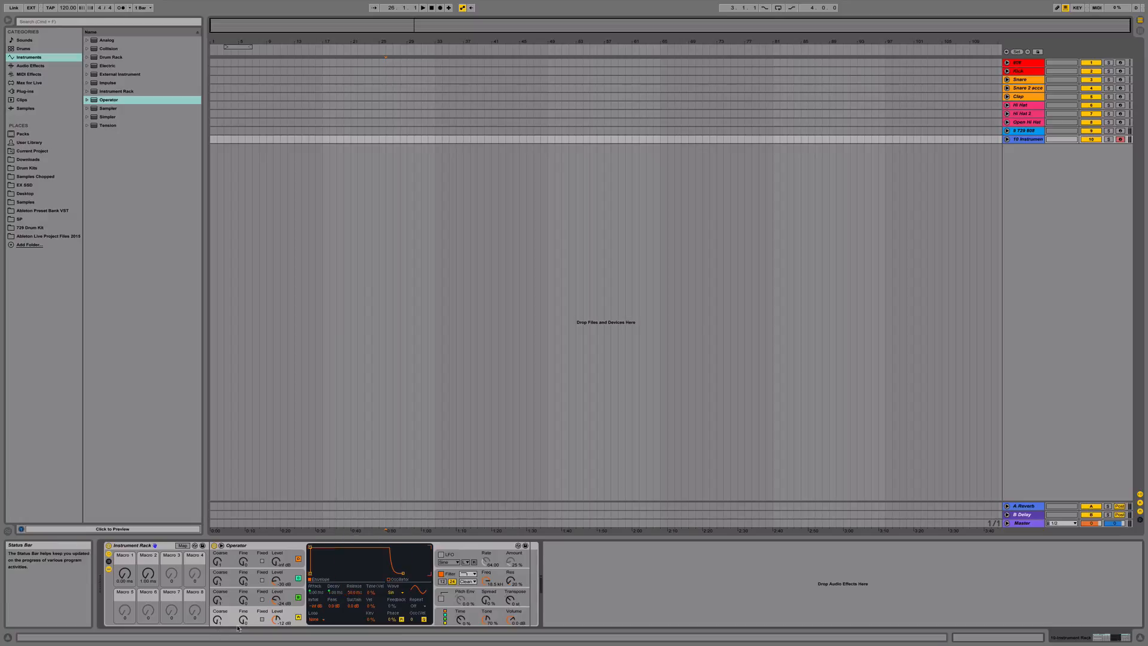
{"action": "mouse_move", "coordinate": [356, 593]}
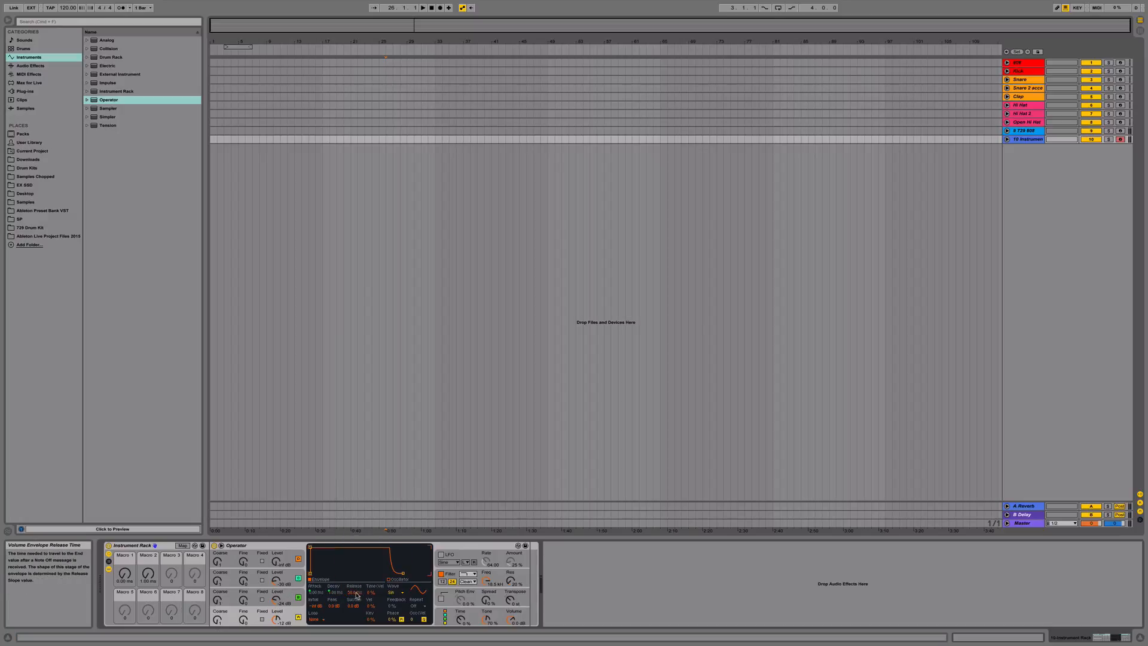
{"action": "right_click", "coordinate": [355, 593]}
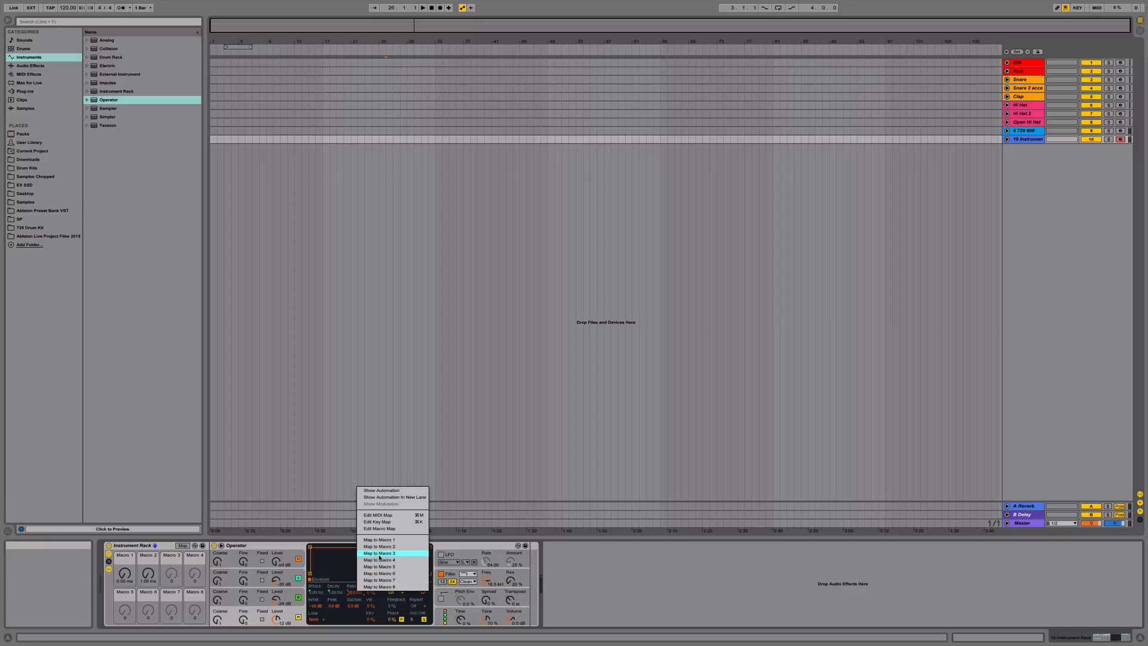
{"action": "left_click", "coordinate": [381, 552]}
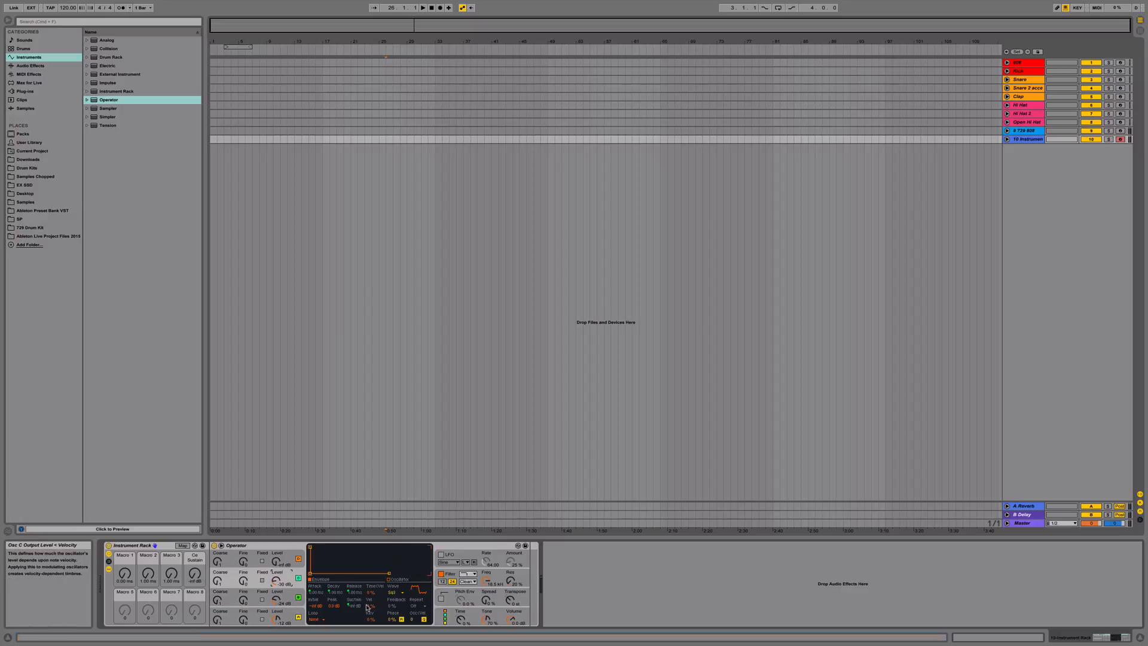
{"action": "right_click", "coordinate": [367, 605]}
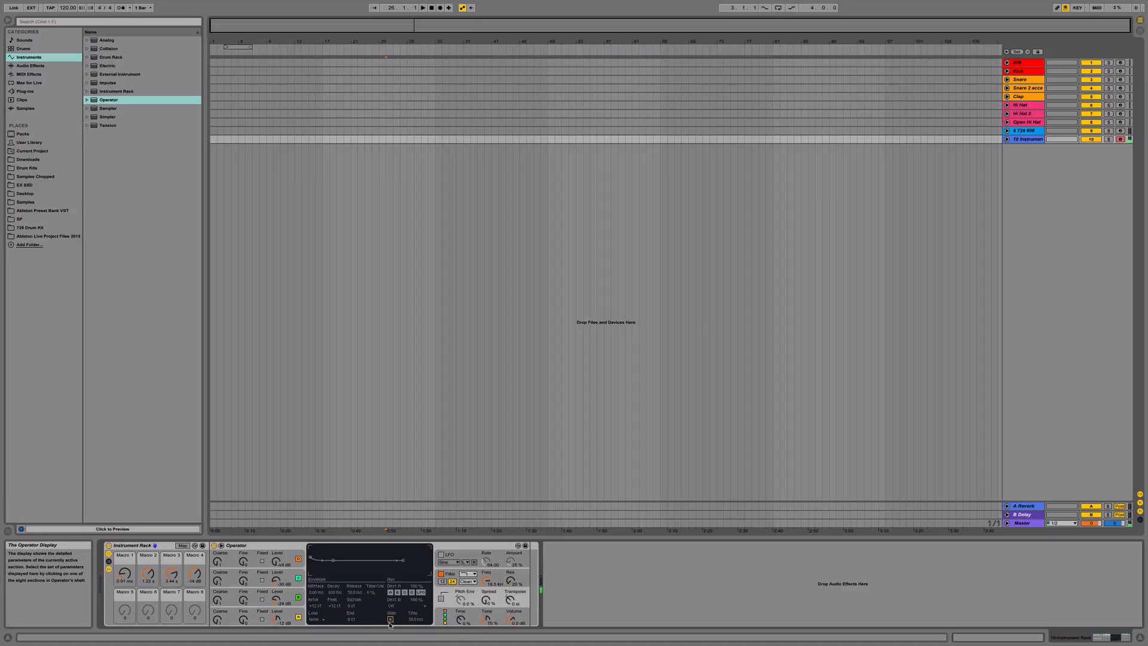
Step: Check Operator's envelope page showing oscillator A's attack at 0 ms
{"action": "left_click", "coordinate": [315, 619]}
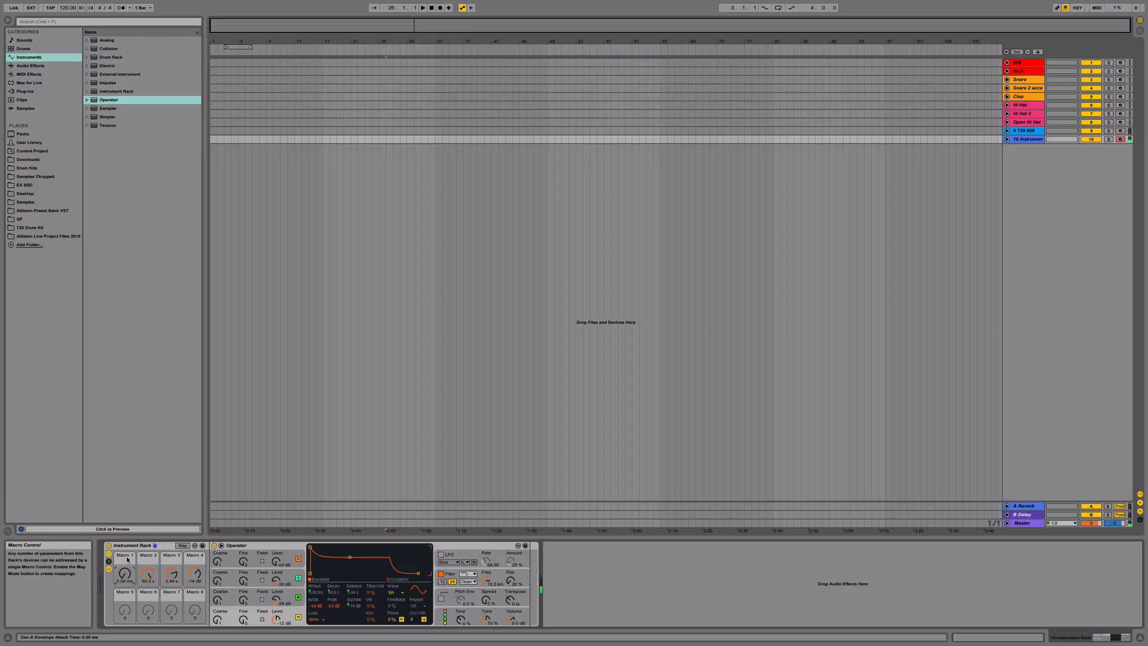
Step: Name the rack's macros ATTACK, DECAY and RELEASE, and start renaming the fourth
{"action": "right_click", "coordinate": [123, 574]}
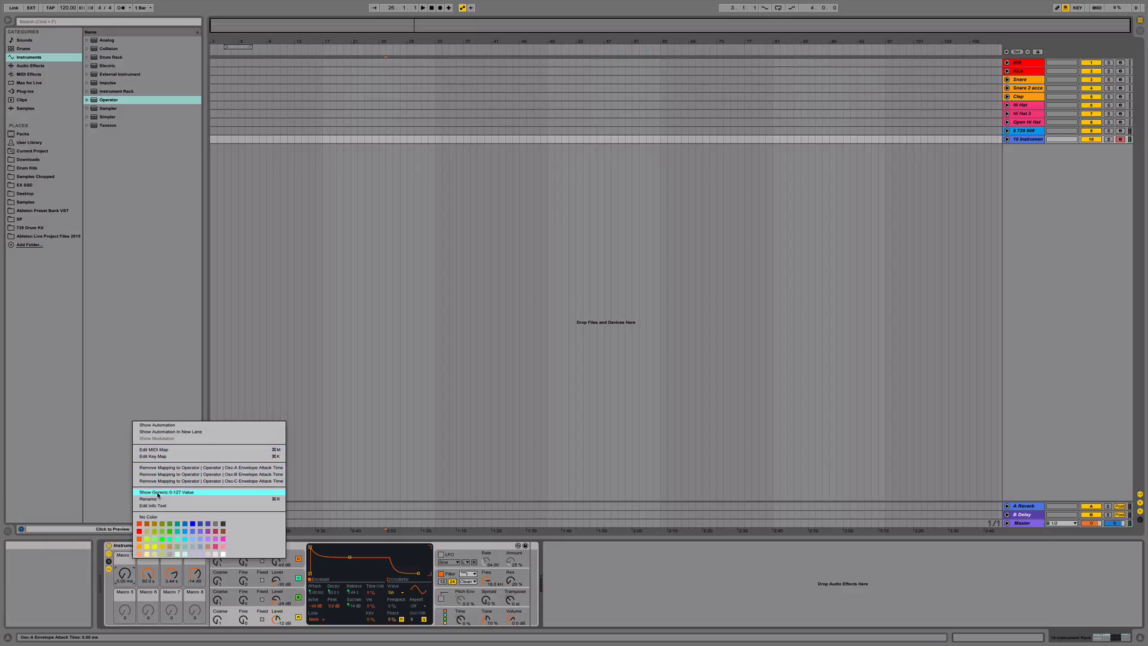
{"action": "left_click", "coordinate": [150, 498]}
{"action": "type", "text": "ATTACK"}
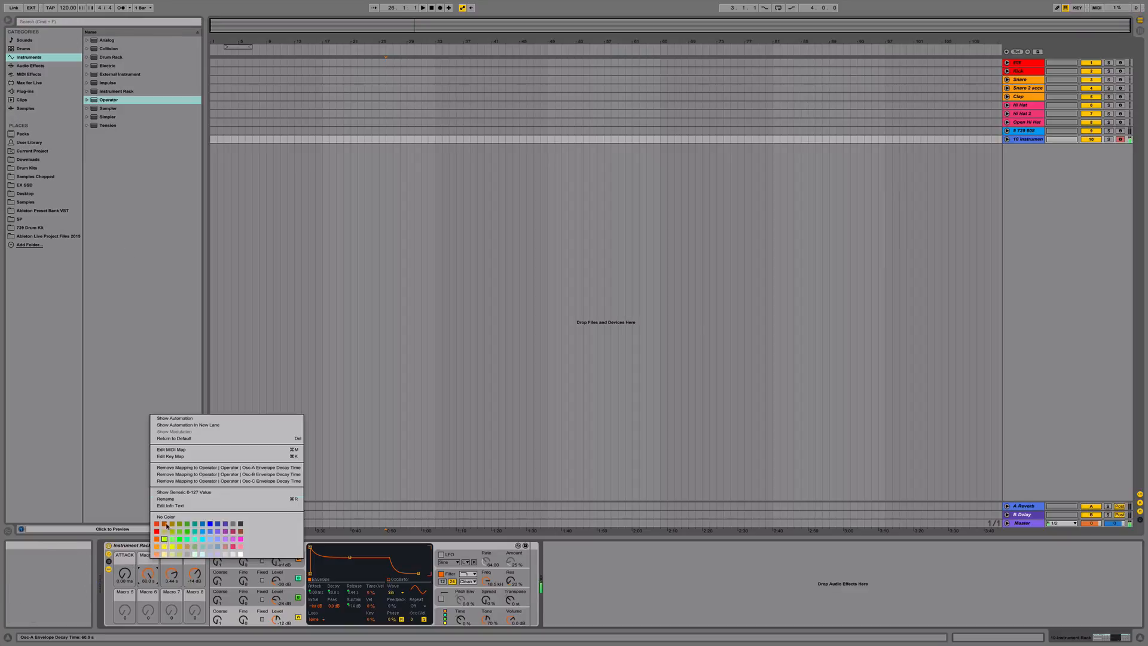
{"action": "mouse_move", "coordinate": [183, 491]}
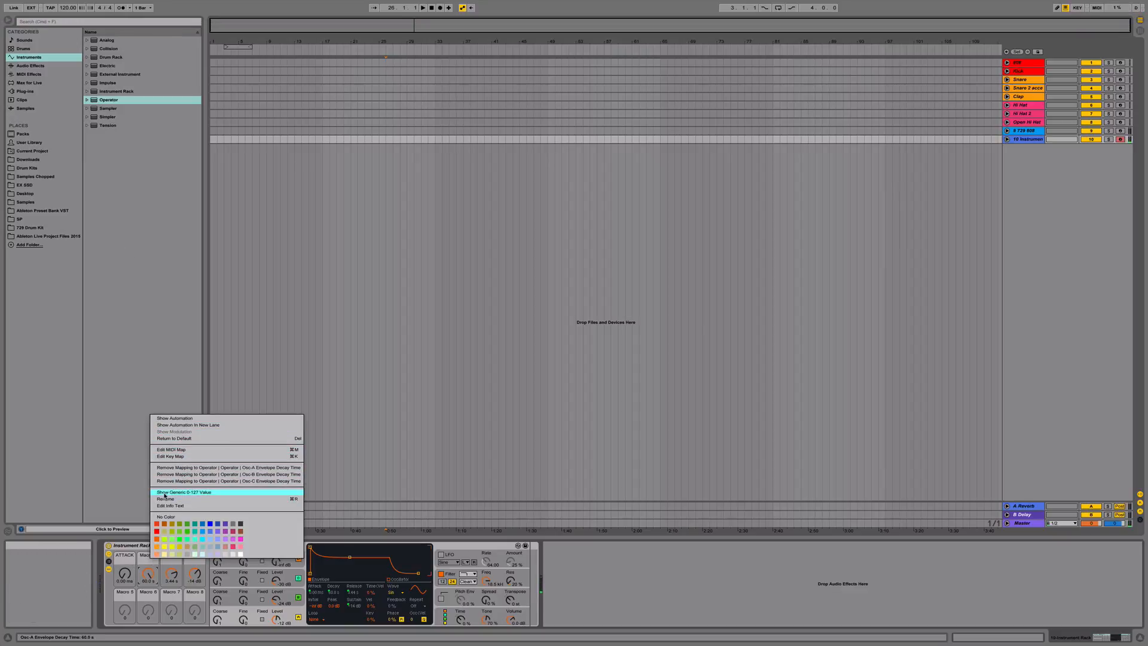
{"action": "left_click", "coordinate": [165, 498]}
{"action": "type", "text": "DECAY"}
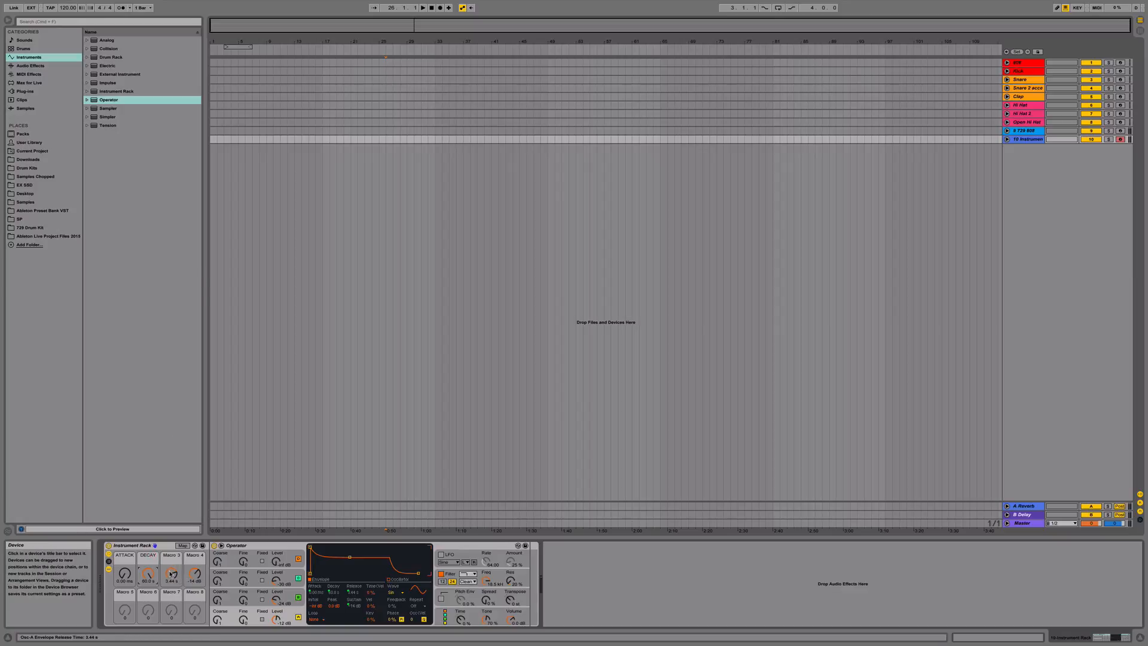
{"action": "right_click", "coordinate": [172, 574]}
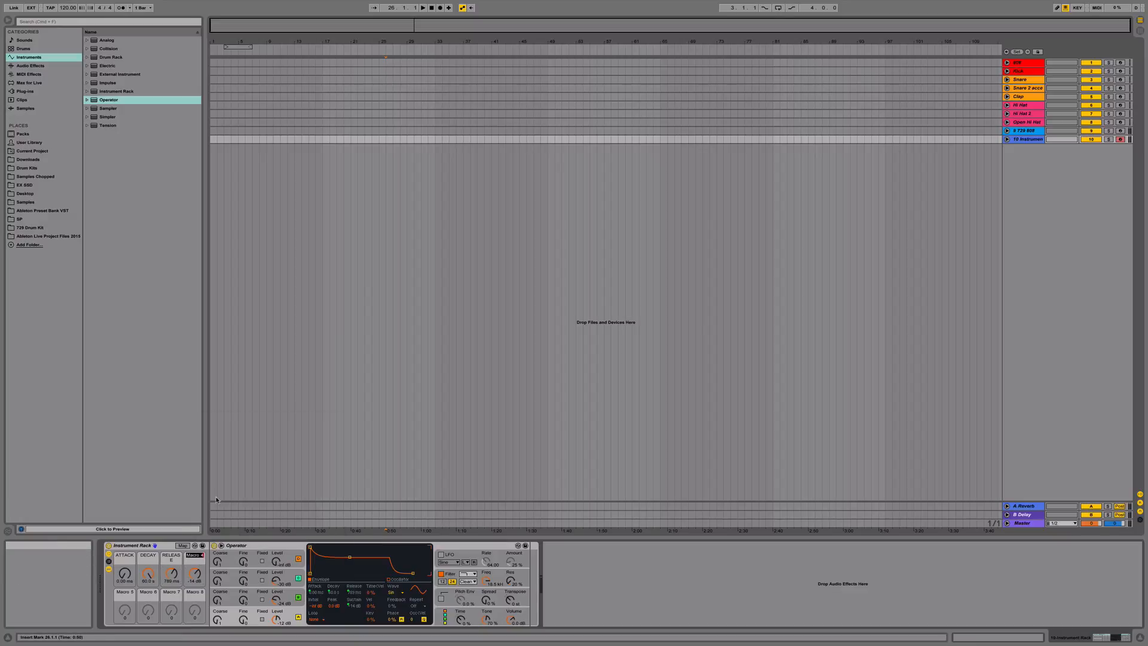
{"action": "mouse_move", "coordinate": [195, 430]}
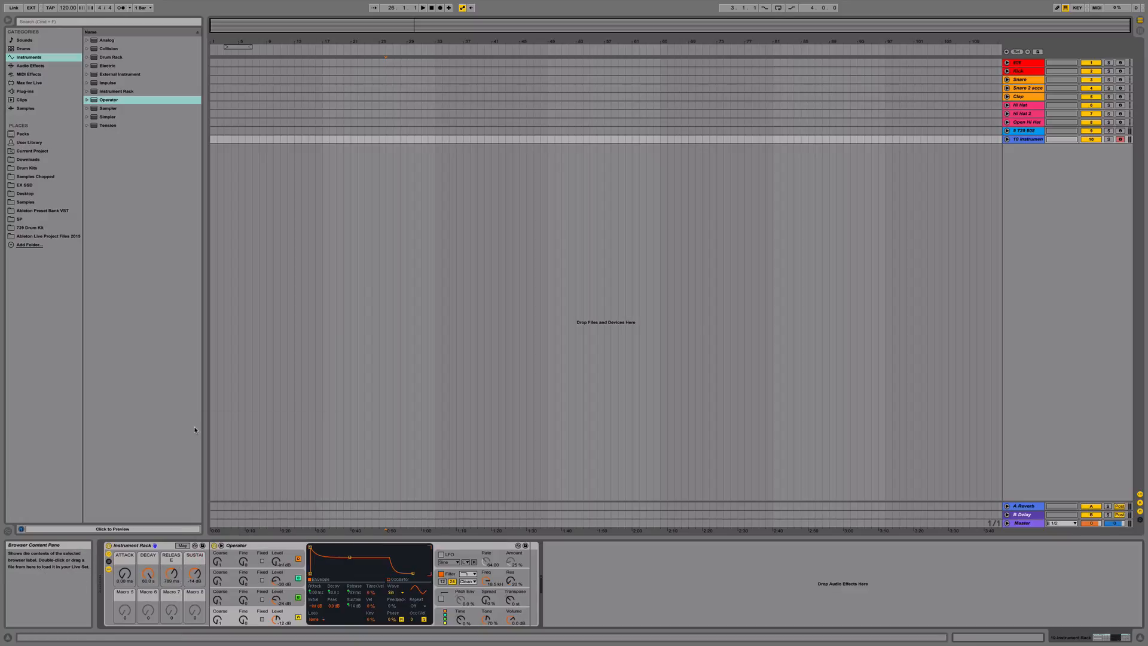
{"action": "mouse_move", "coordinate": [412, 449]}
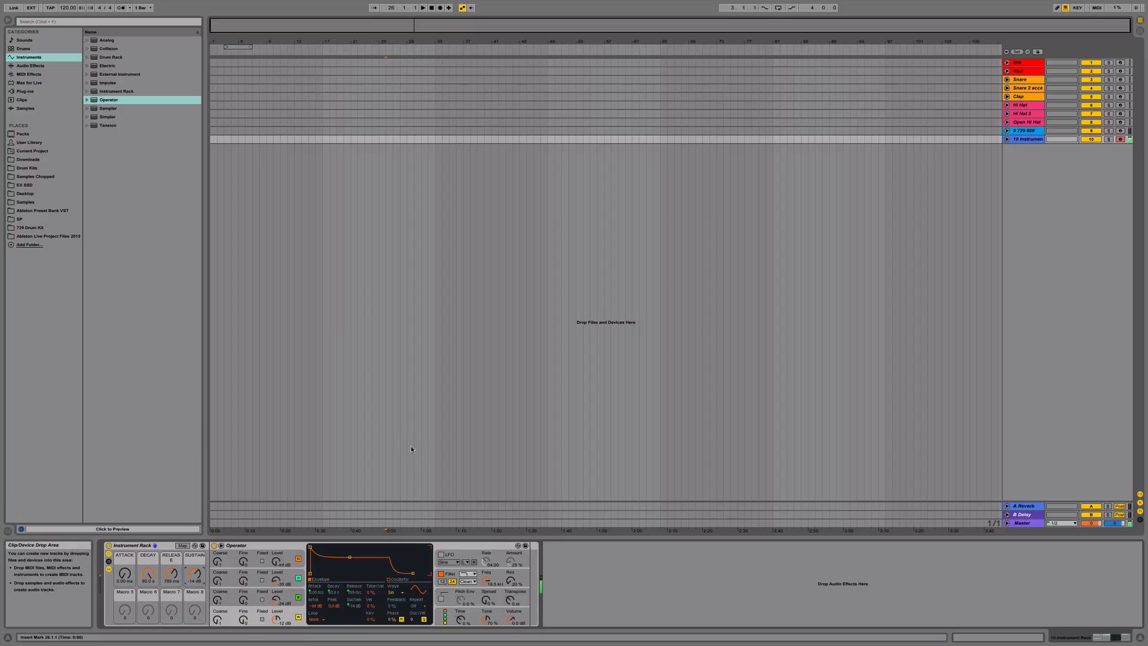
{"action": "mouse_move", "coordinate": [258, 476]}
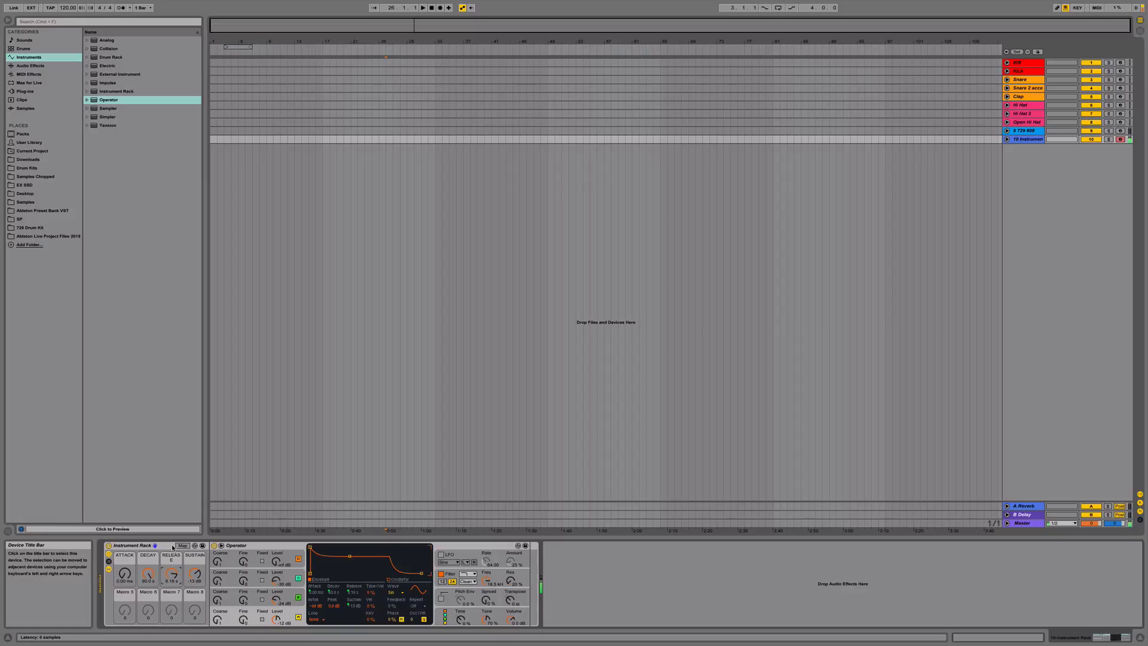
{"action": "mouse_move", "coordinate": [254, 480]}
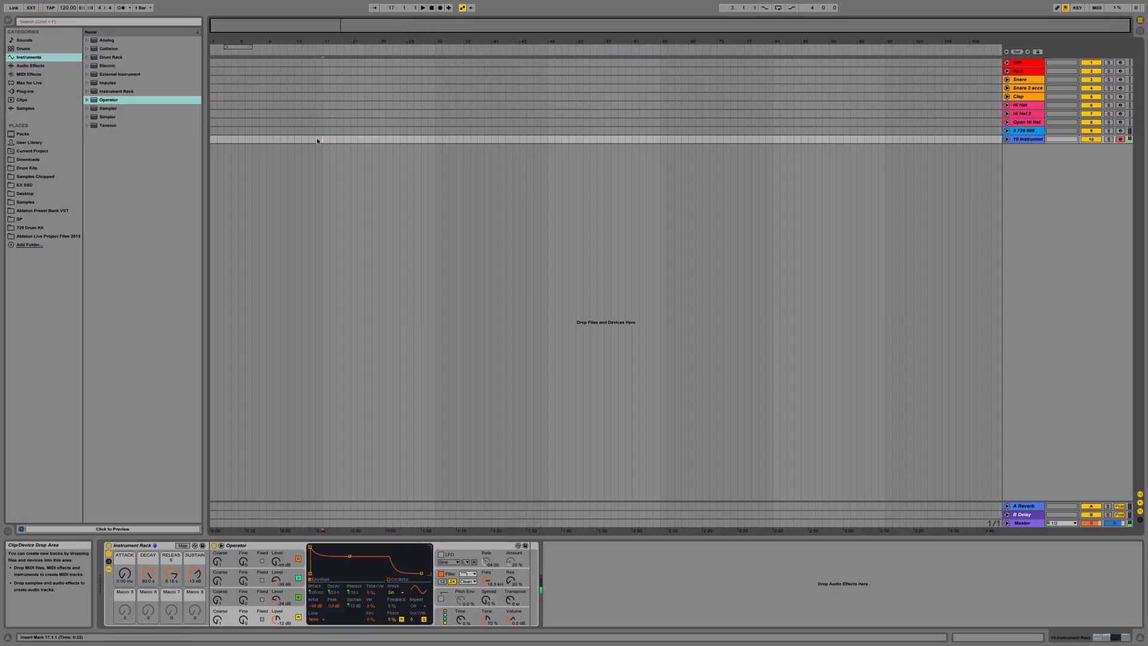
Step: Create a MIDI clip over the opening bars of the Instrument Rack track and unfold the track
{"action": "left_click_drag", "start_coordinate": [210, 139], "coordinate": [322, 139]}
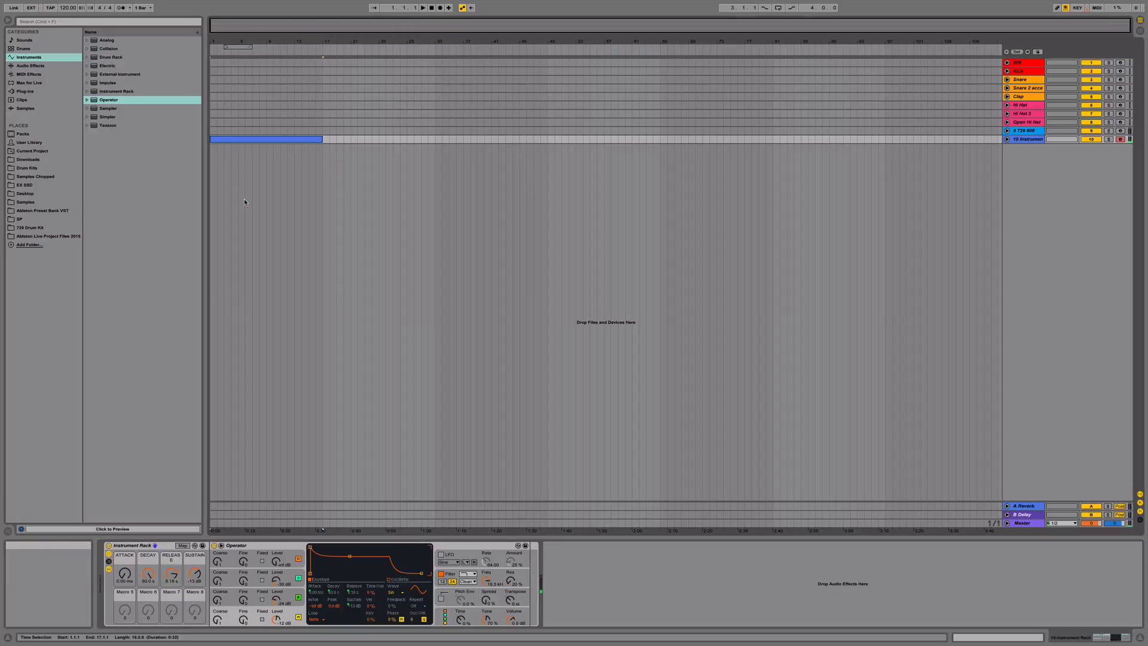
{"action": "double_click", "coordinate": [265, 139]}
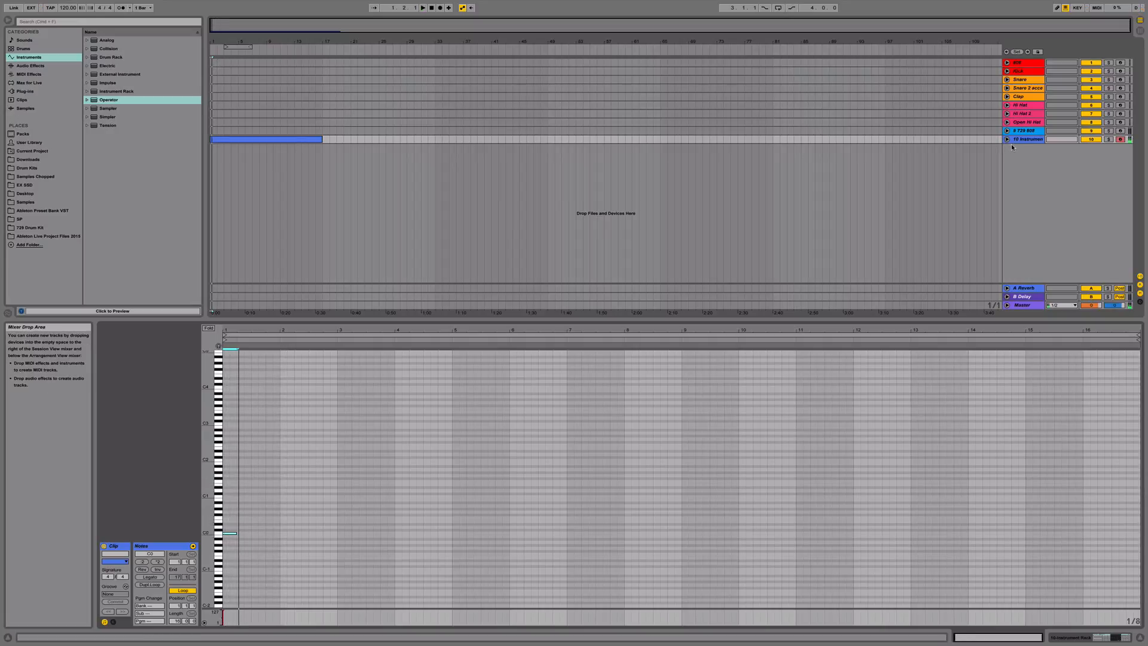
{"action": "left_click", "coordinate": [1007, 138]}
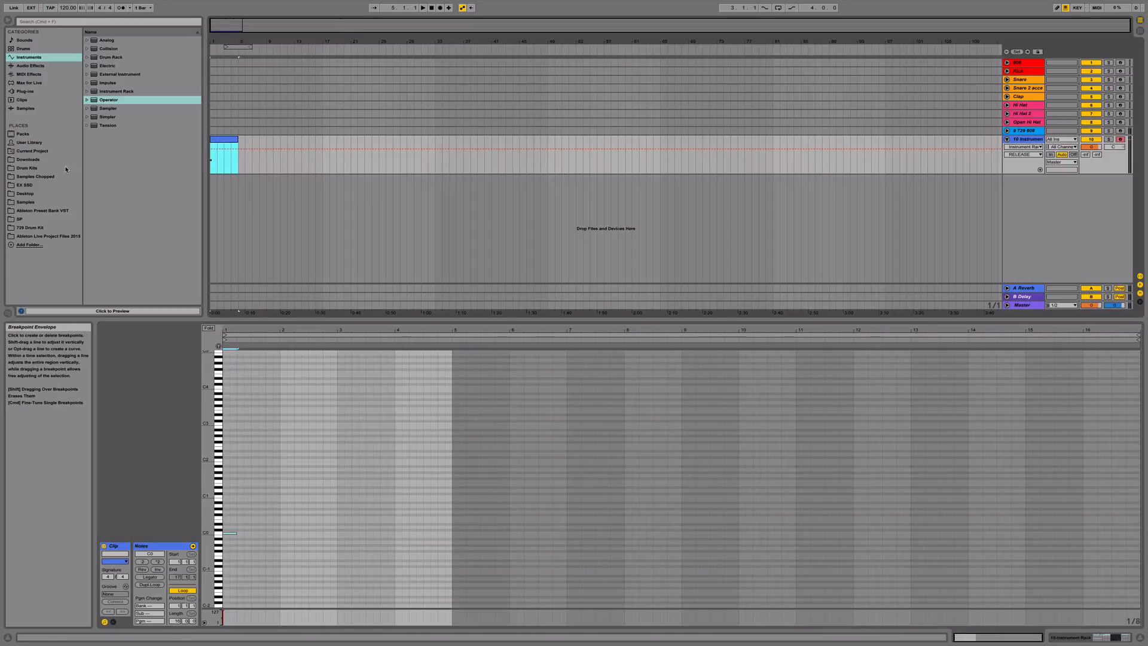
{"action": "mouse_move", "coordinate": [1028, 139]}
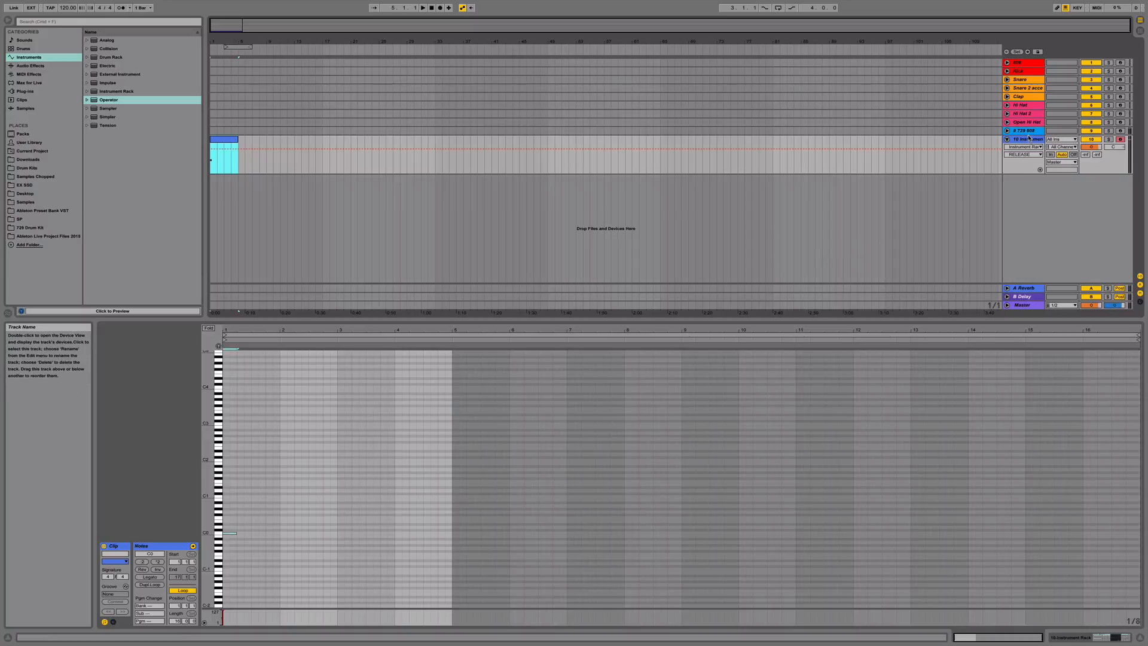
Step: Insert an audio track, consolidate the frozen kick audio into one clip, and select it
{"action": "right_click", "coordinate": [1020, 198]}
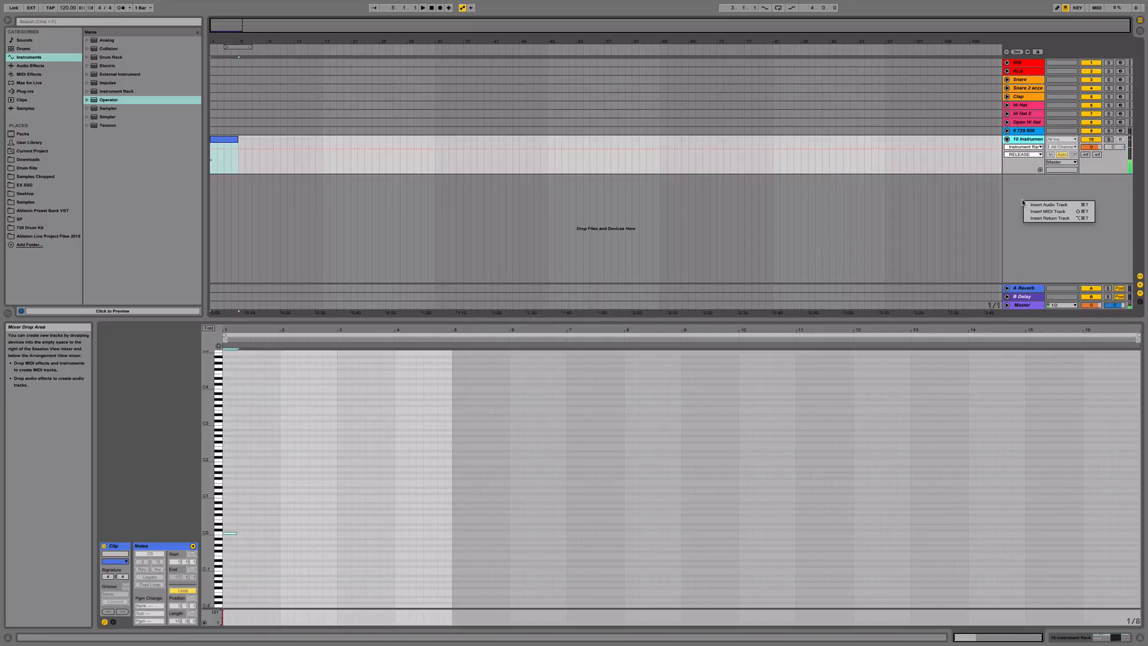
{"action": "left_click", "coordinate": [1047, 204]}
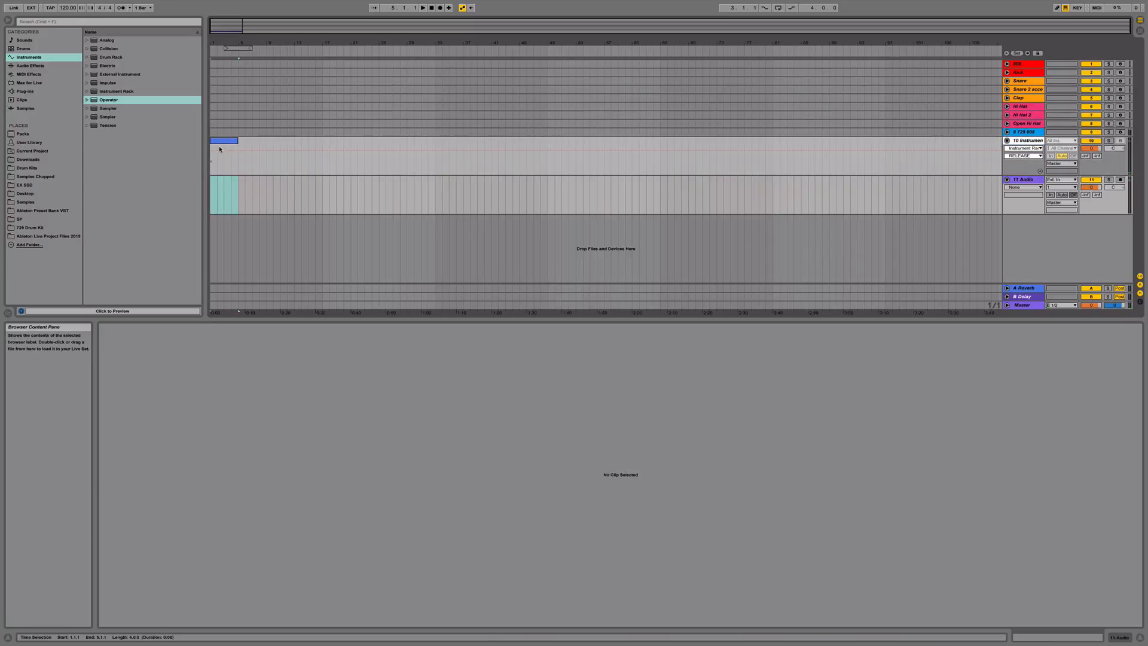
{"action": "double_click", "coordinate": [224, 141]}
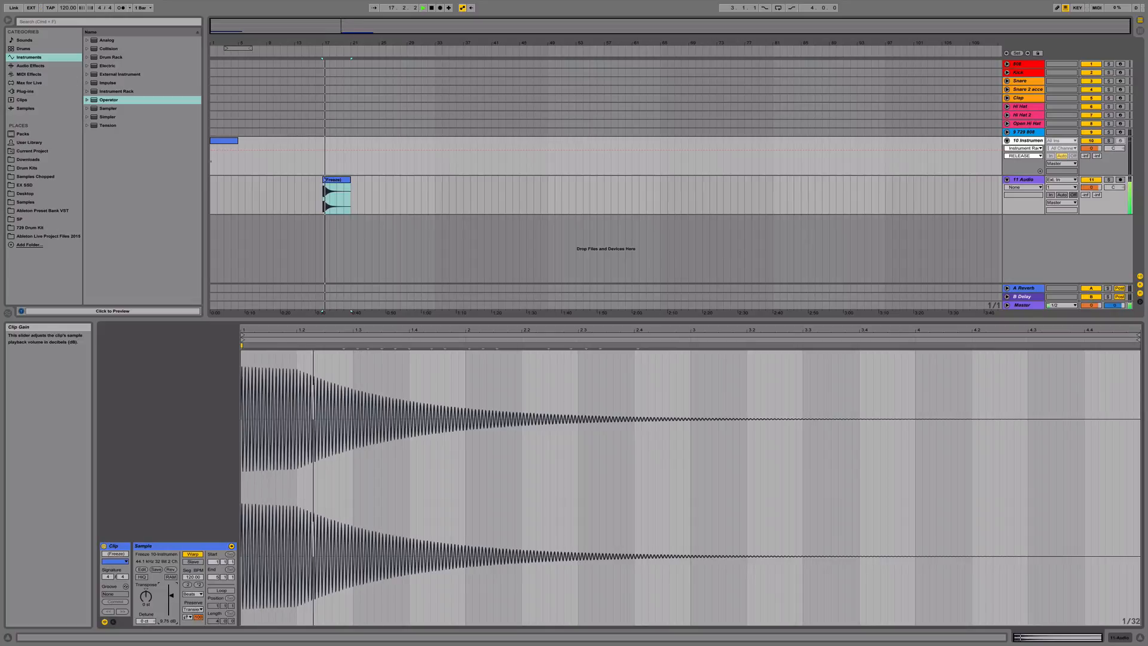
{"action": "left_click", "coordinate": [335, 180]}
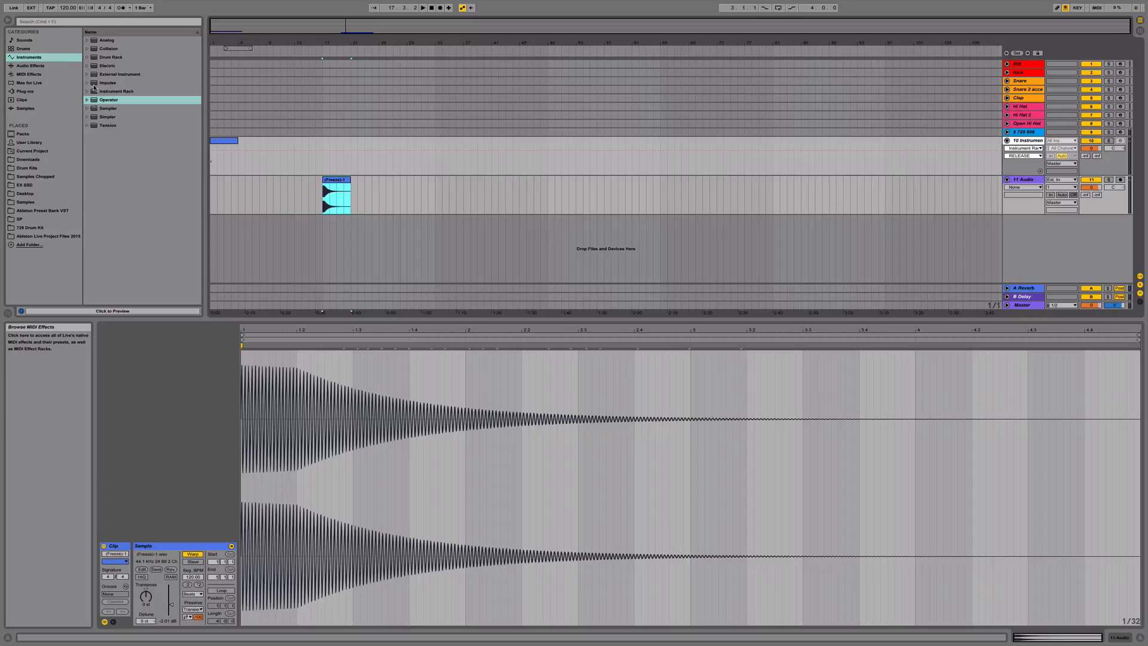
{"action": "left_click", "coordinate": [107, 117]}
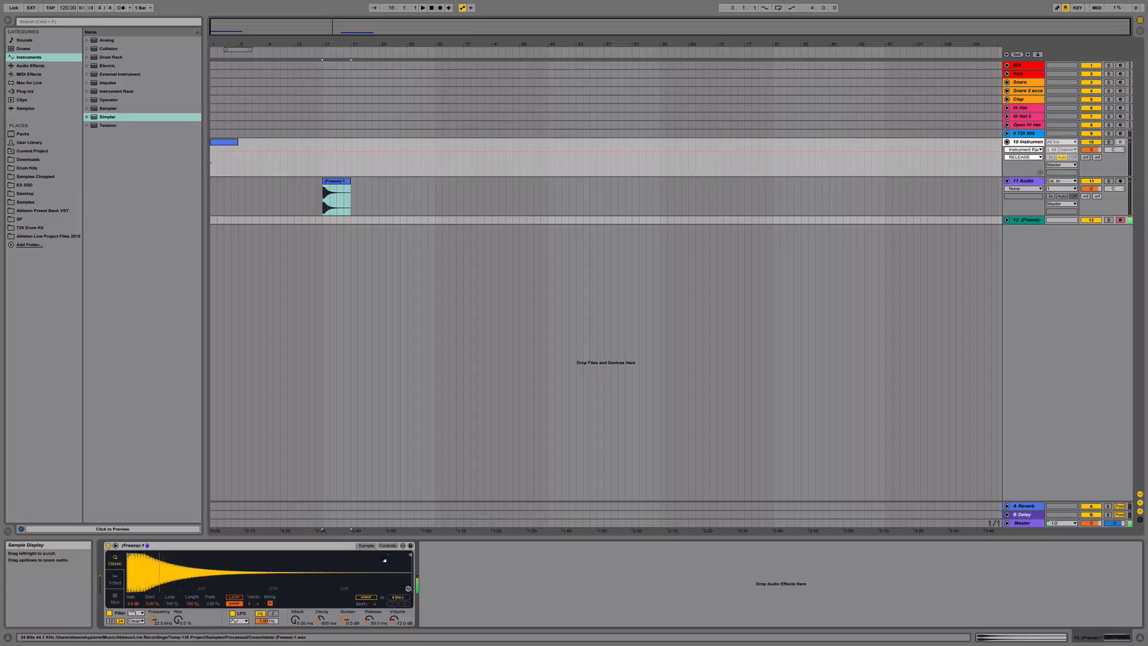
Step: Select the instrument track's clip to show its frozen Operator rack
{"action": "left_click", "coordinate": [388, 546]}
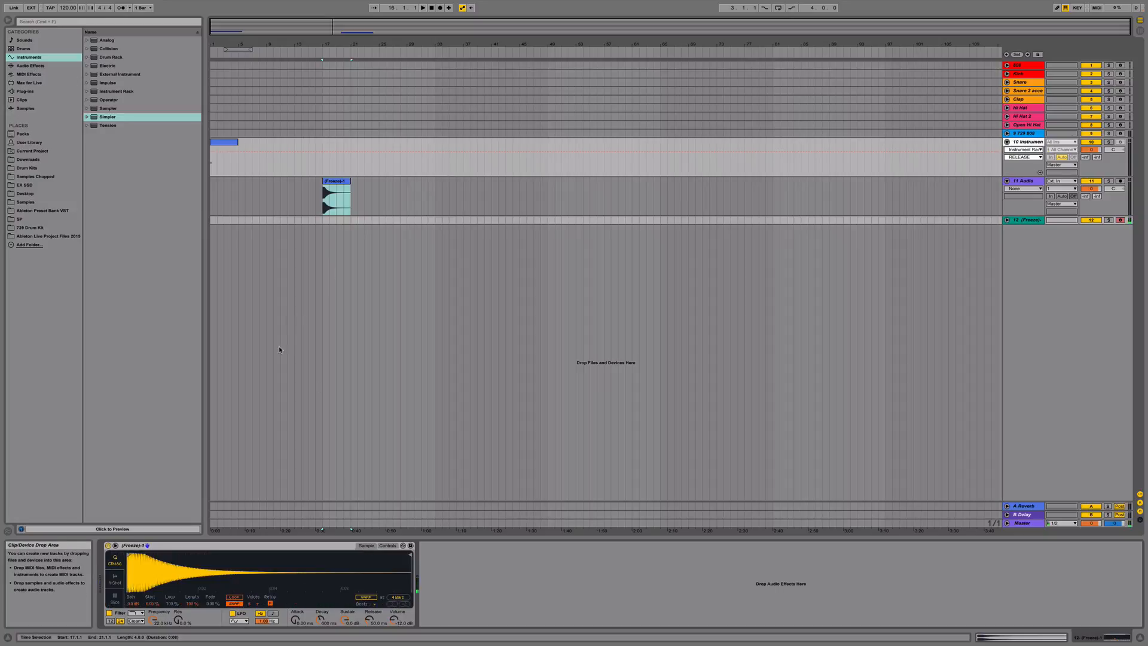
{"action": "mouse_move", "coordinate": [198, 190]}
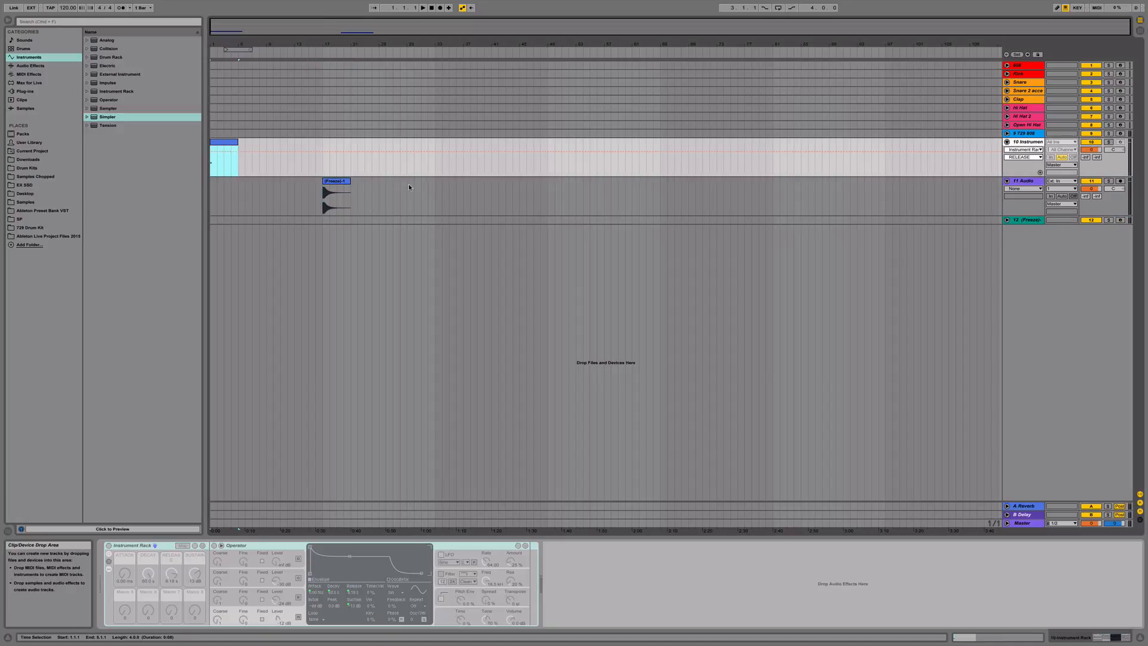
Step: Unfreeze the Instrument Rack track, select it, and show Operator's oscillator harmonics
{"action": "right_click", "coordinate": [1026, 141]}
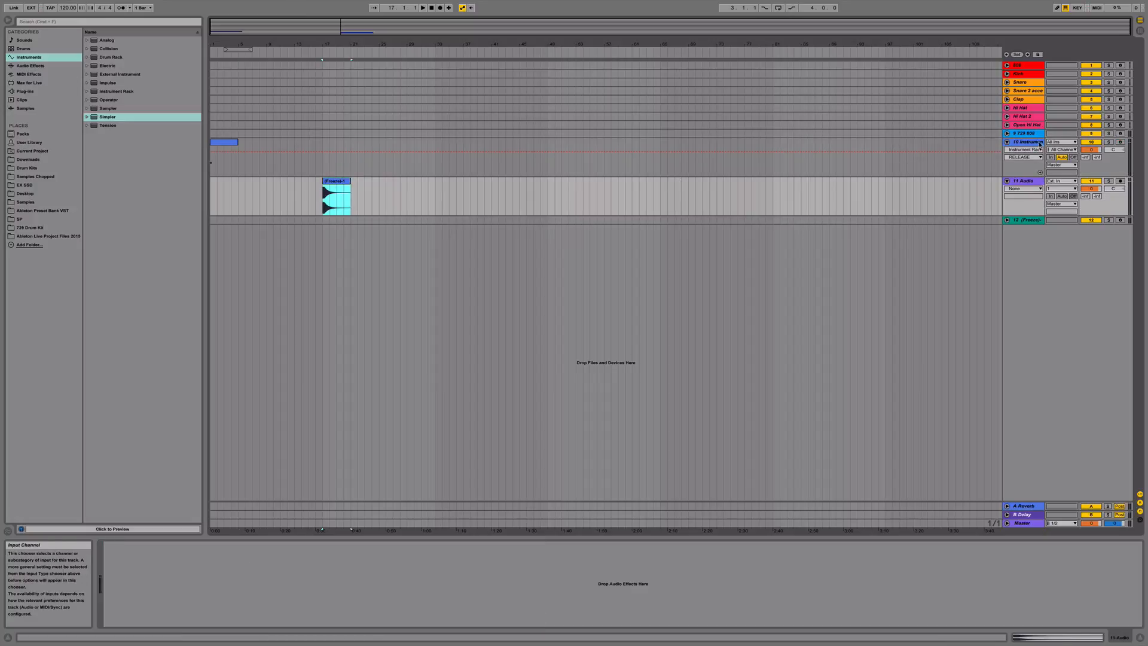
{"action": "left_click", "coordinate": [1024, 141]}
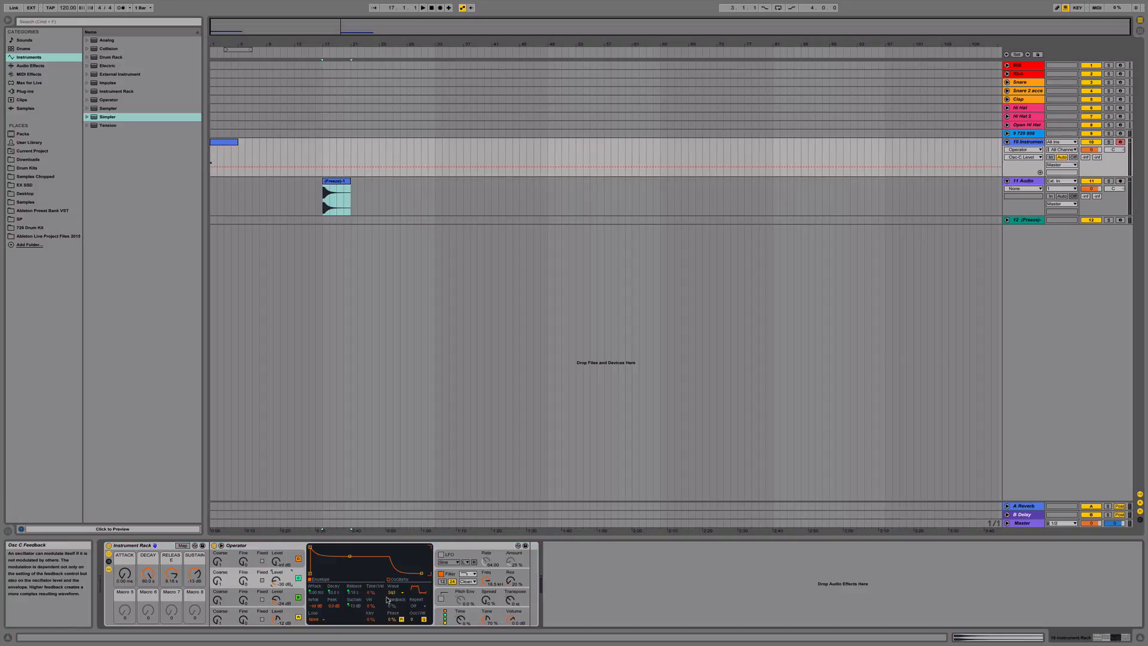
{"action": "left_click", "coordinate": [396, 585]}
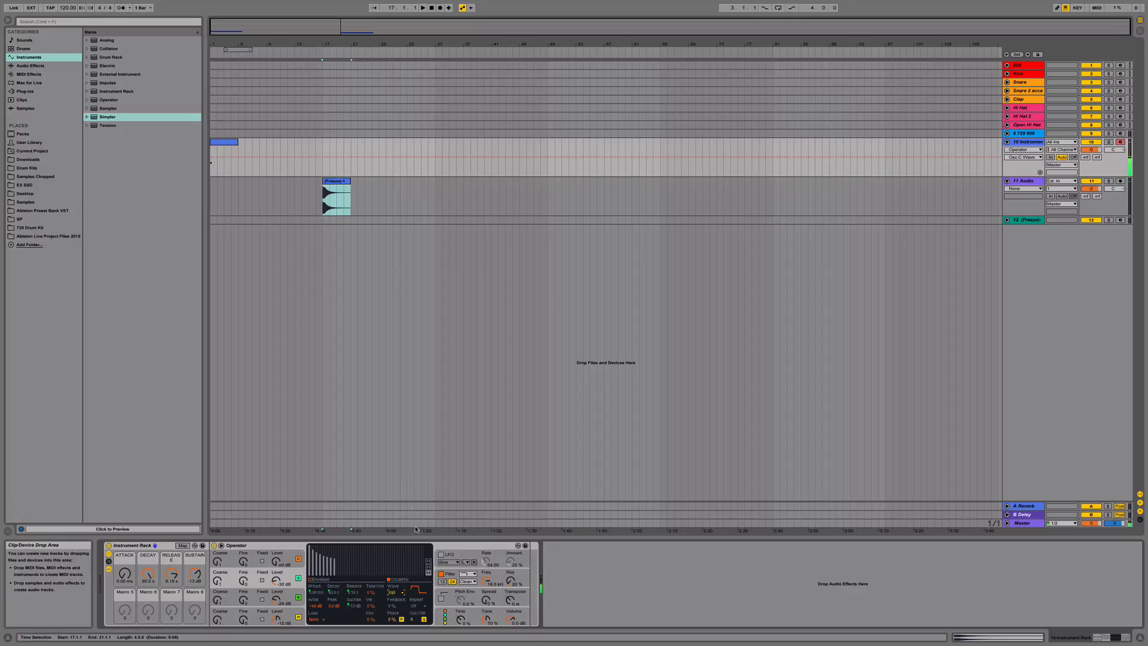
{"action": "mouse_move", "coordinate": [394, 582]}
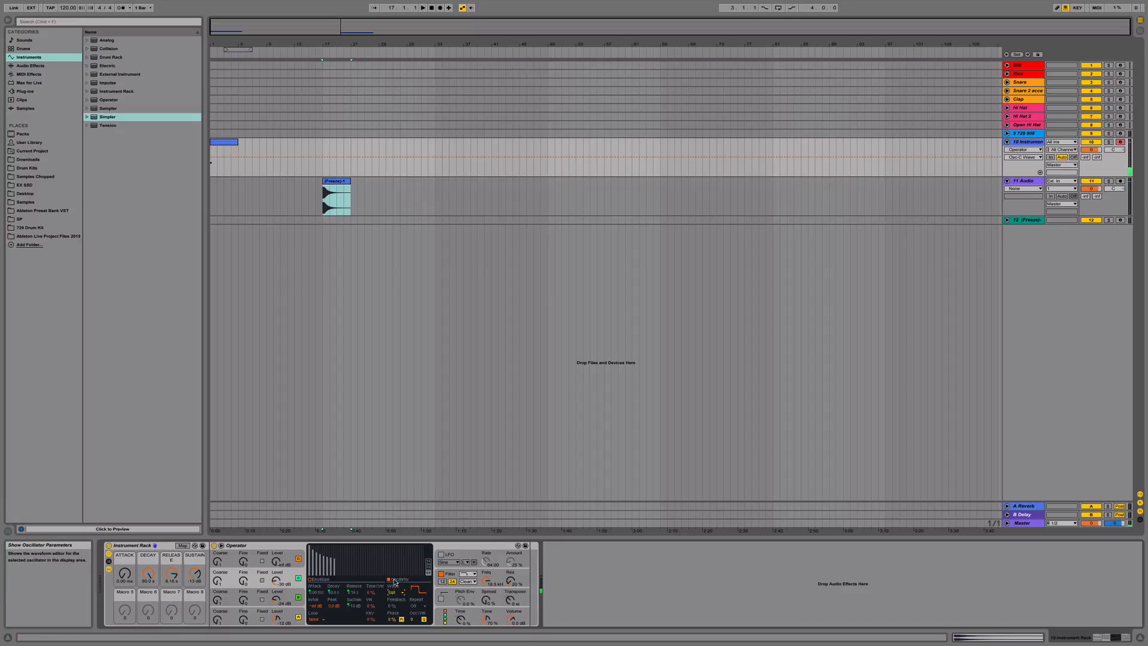